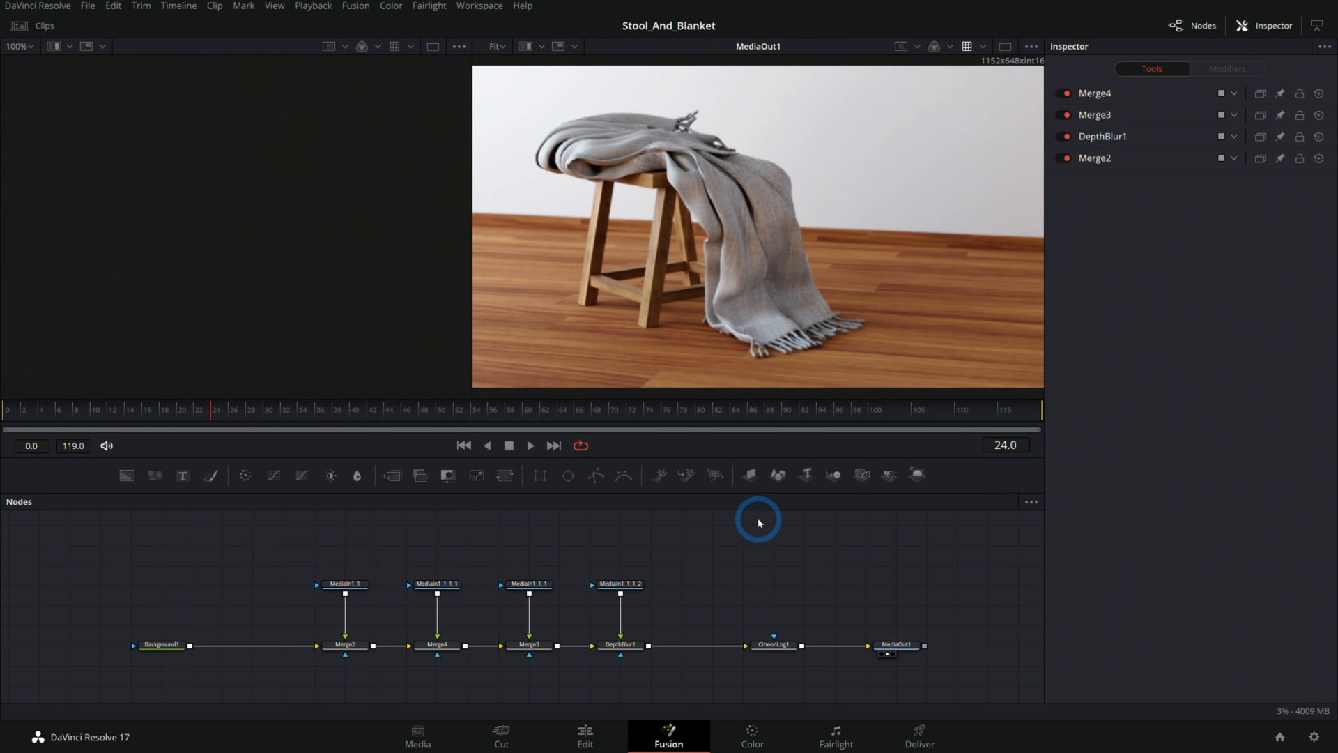
mouse_move(779, 532)
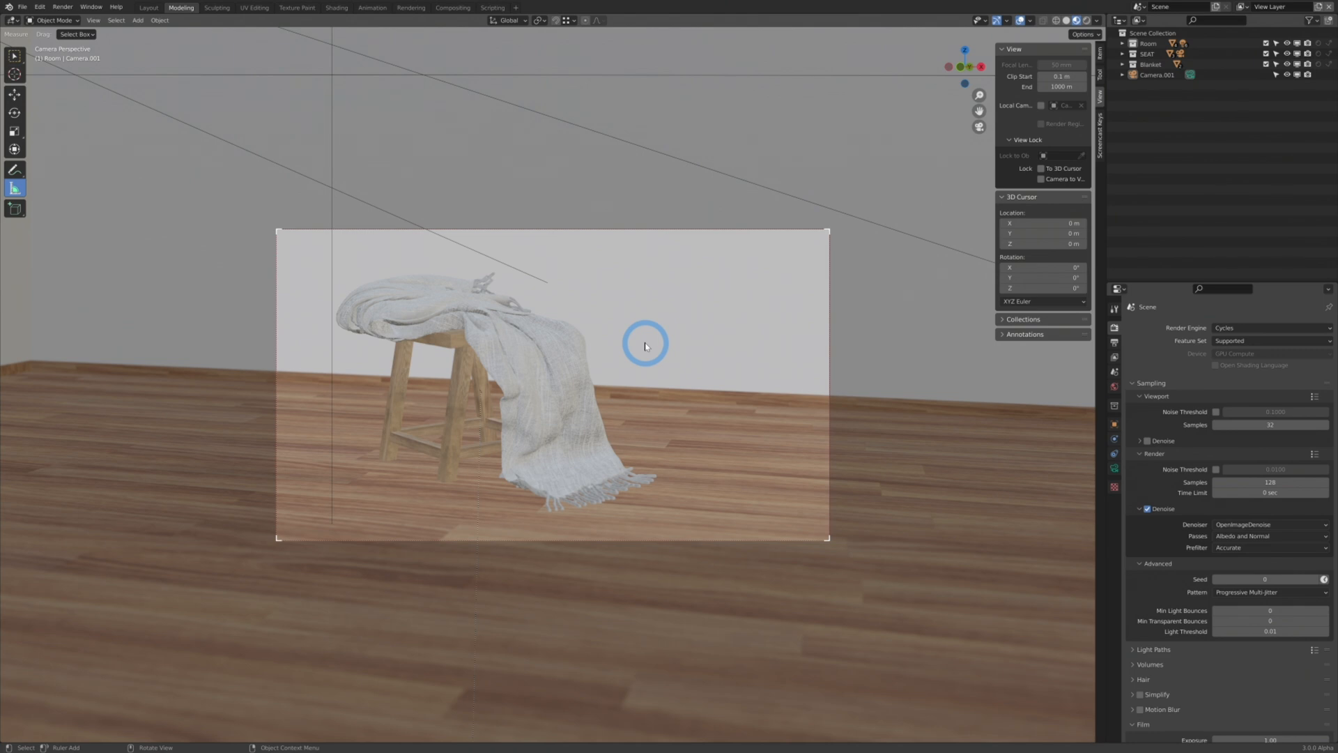
mouse_move(683, 419)
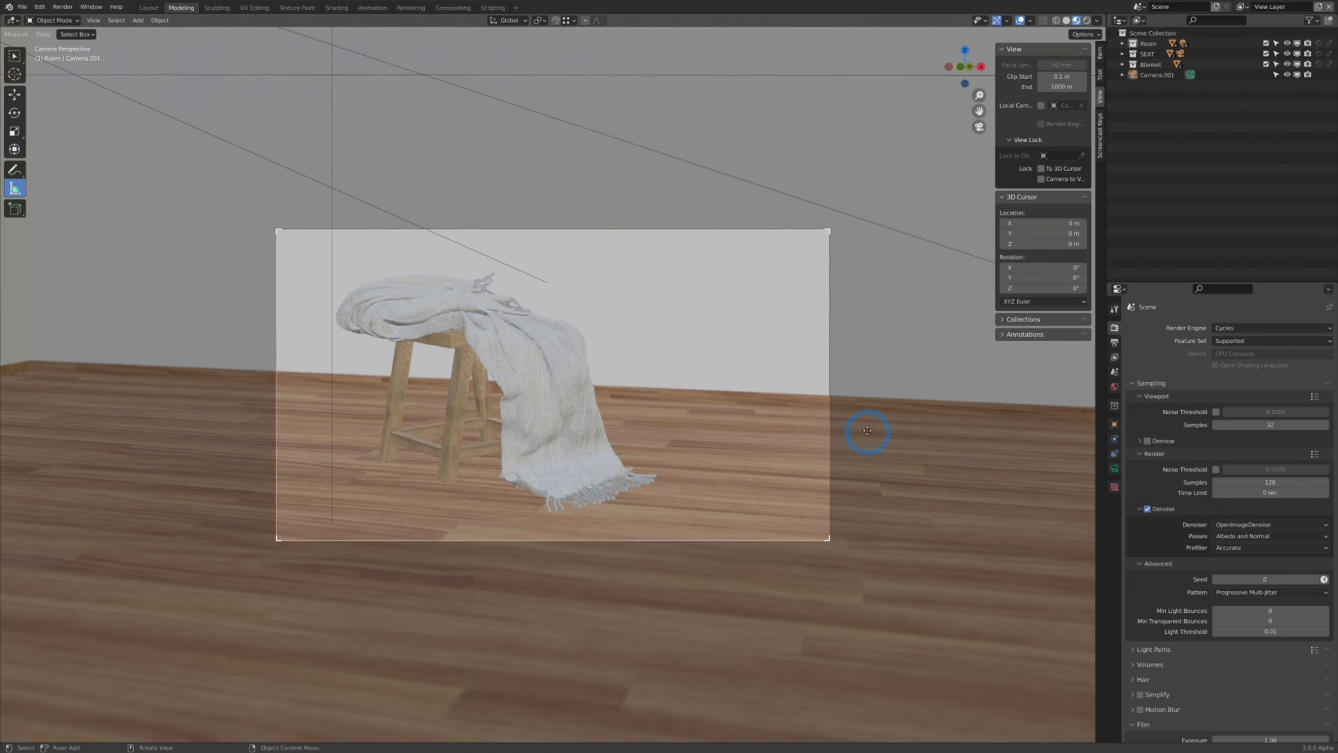
mouse_move(734, 382)
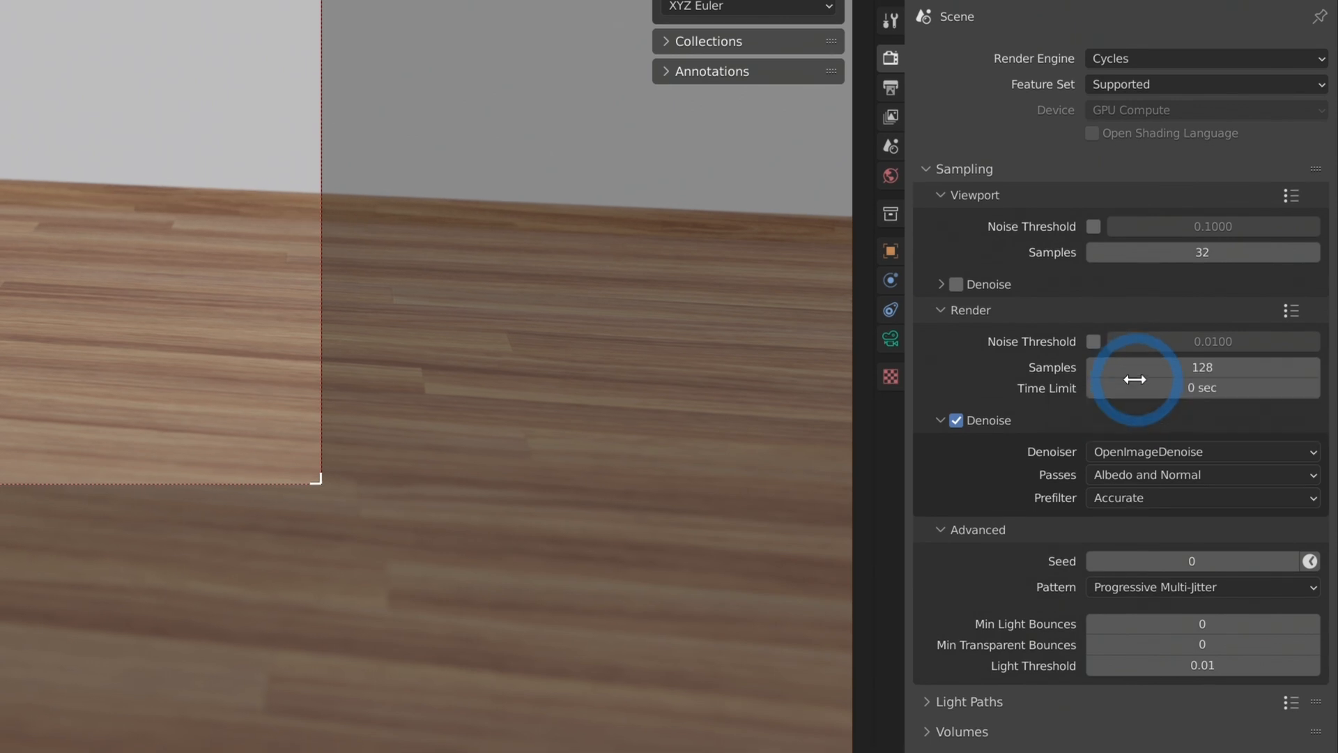
- Expand Light Paths and lower Max Bounces Transmission from 8 to 2
scroll(down, 3)
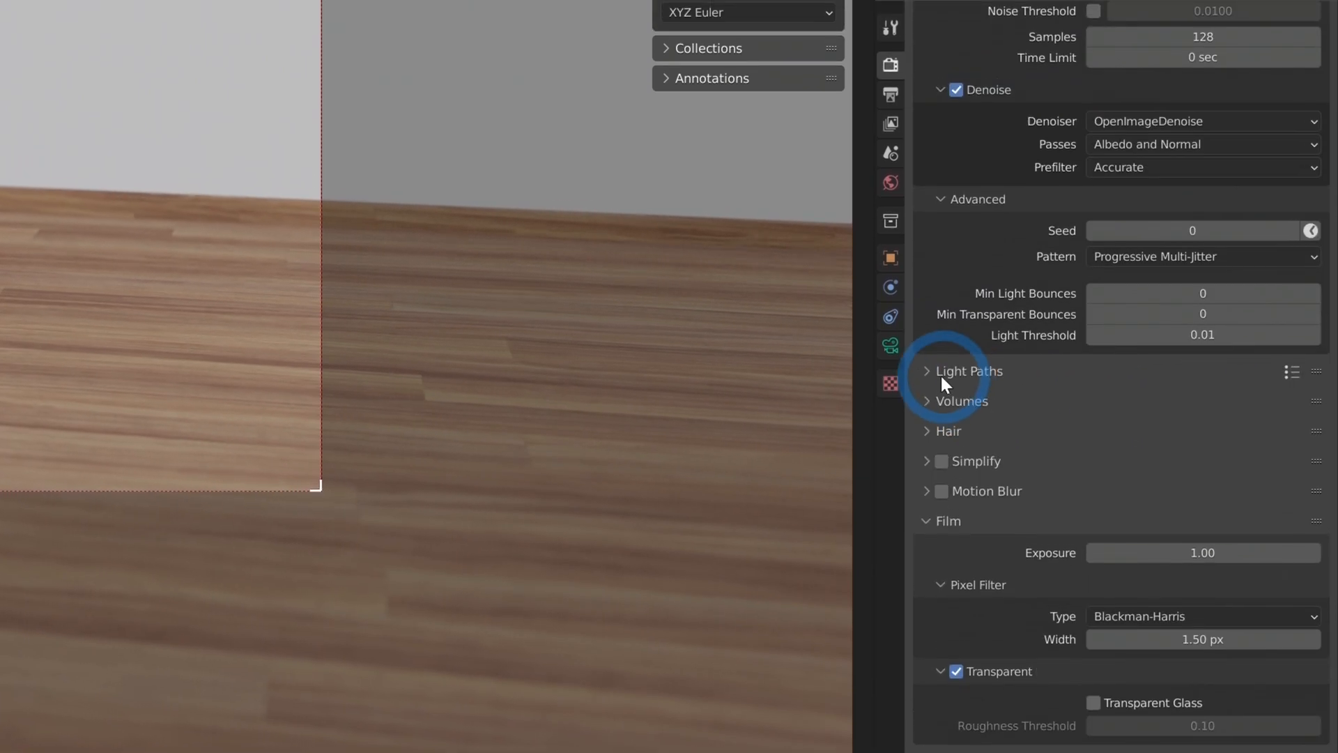
click(967, 370)
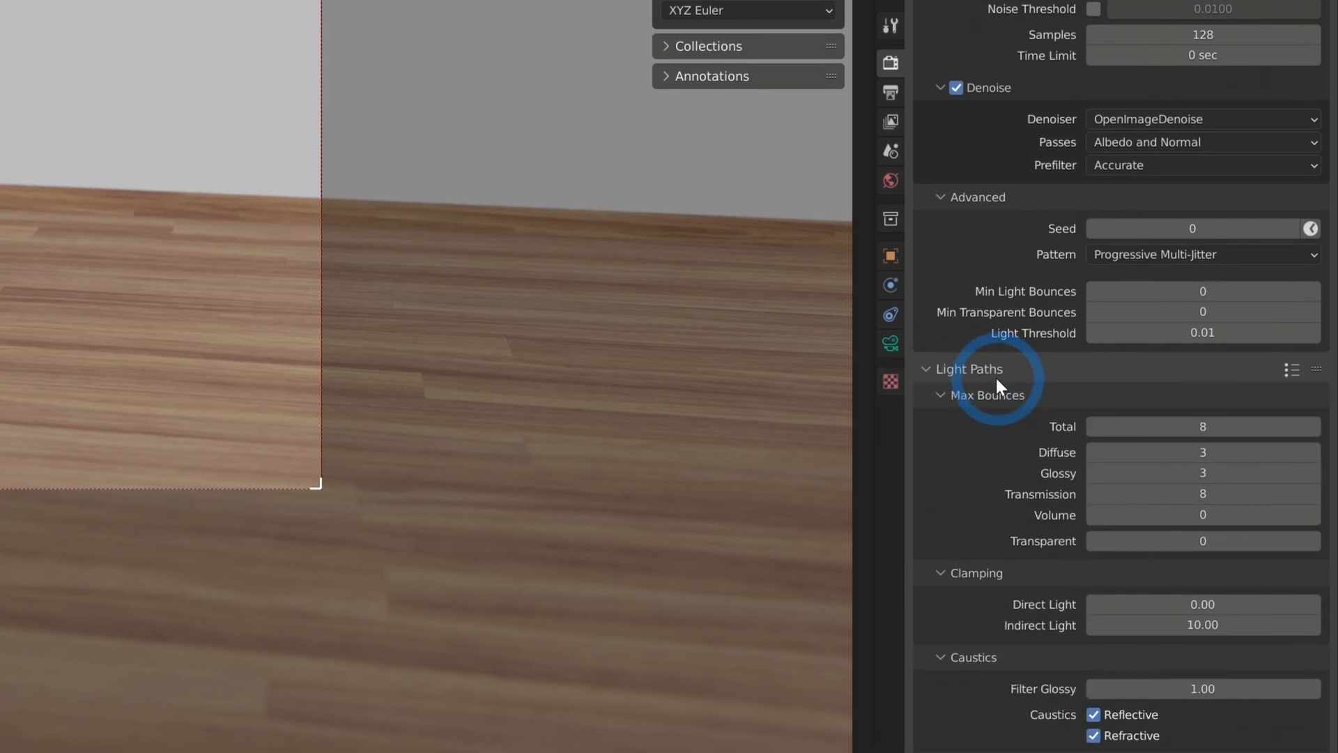
scroll(down, 3)
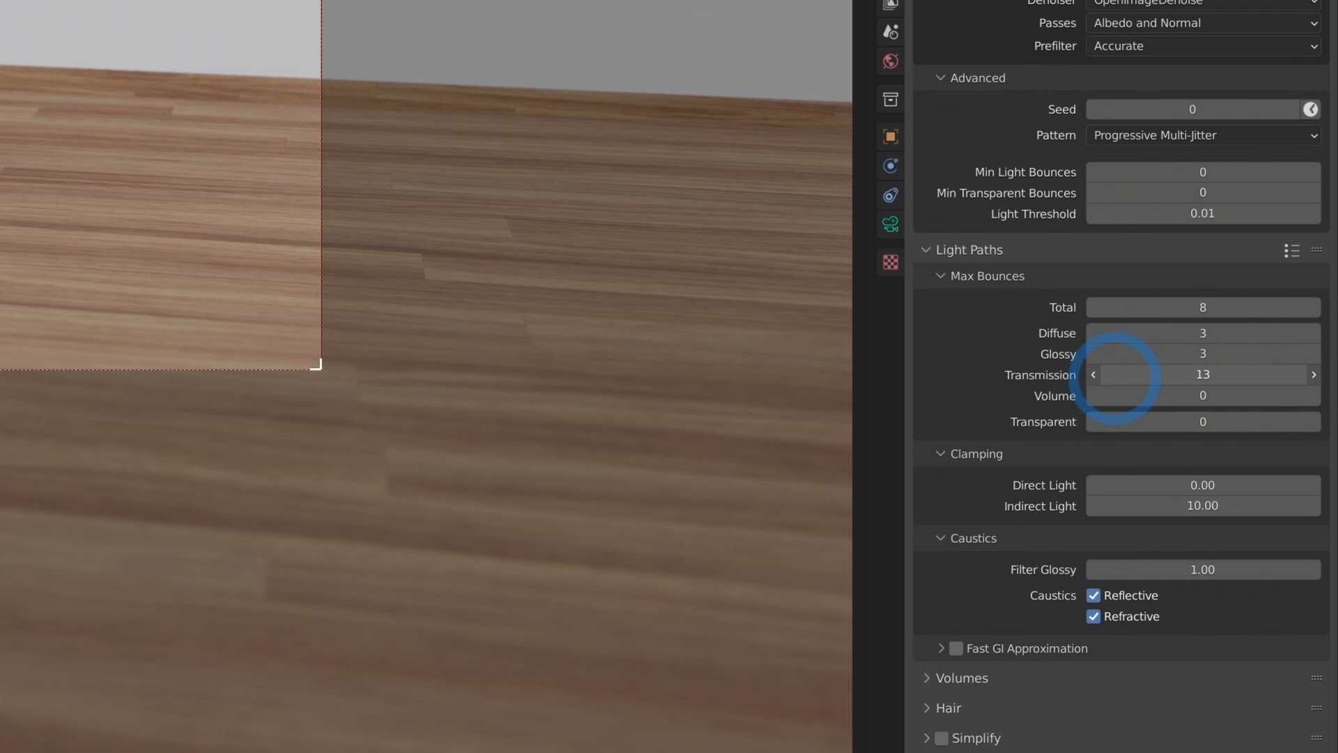
click(1203, 375)
text(2)
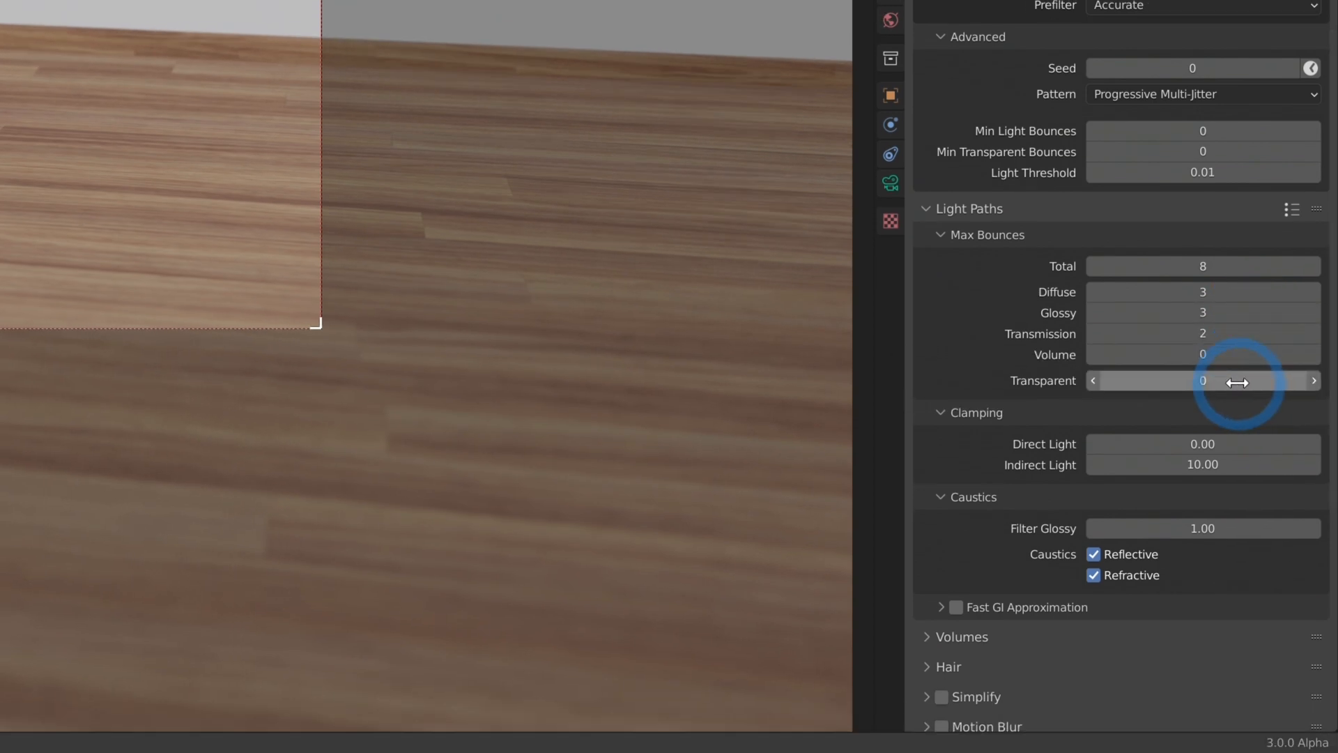
mouse_move(1203, 381)
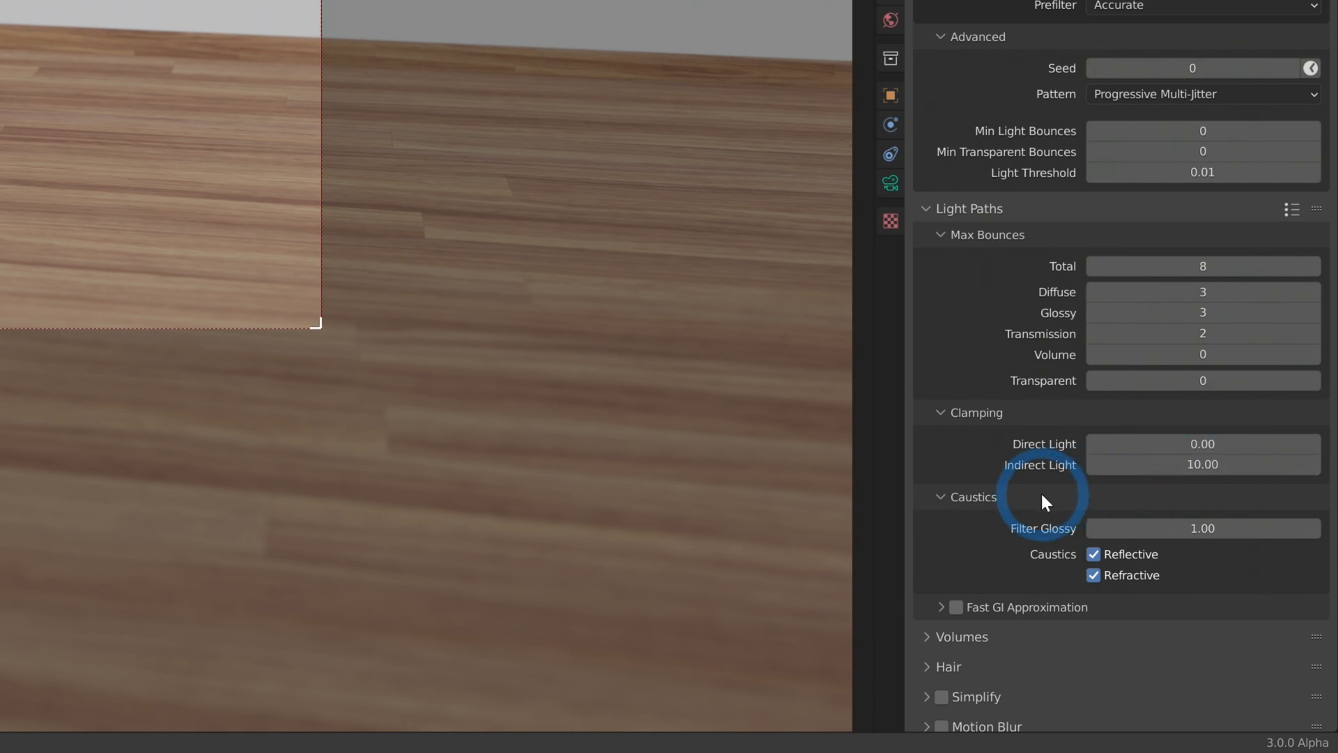
- Collapse Light Paths and enable Film > Transparent for a transparent background
click(969, 208)
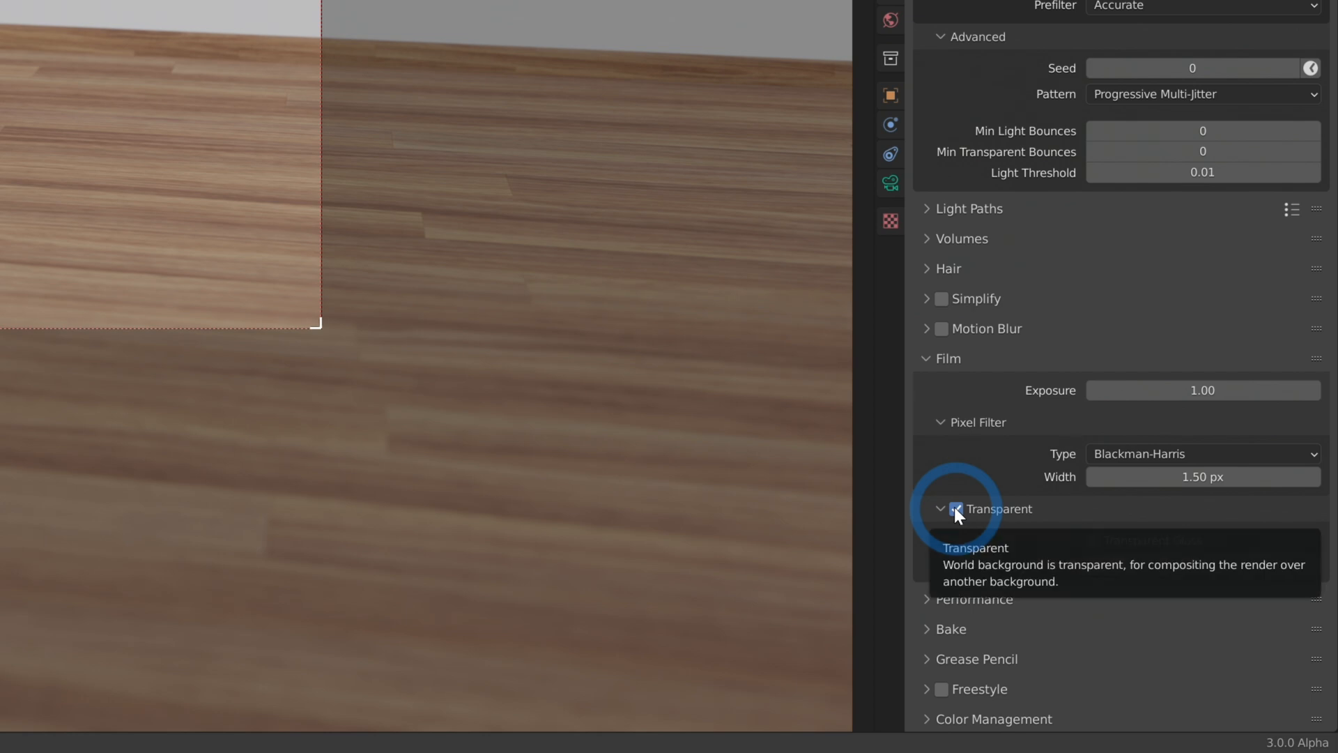
click(956, 509)
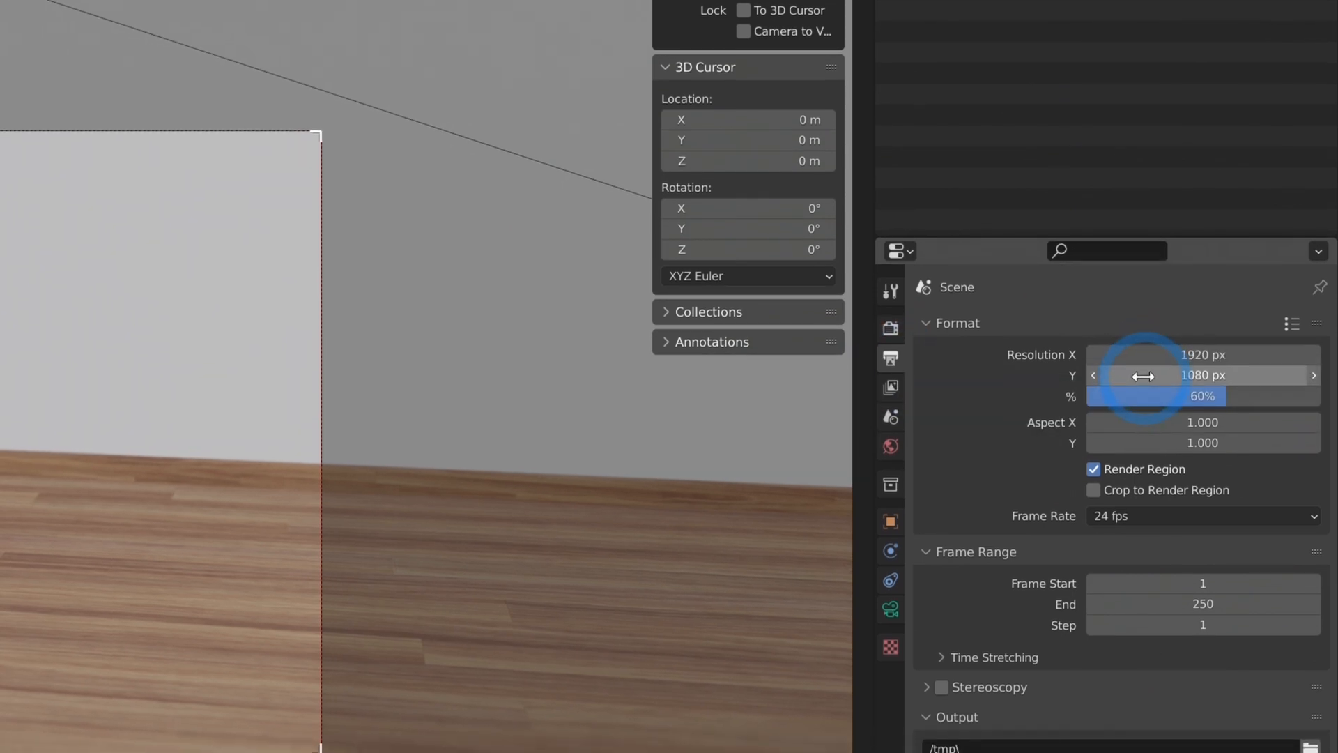
mouse_move(1203, 373)
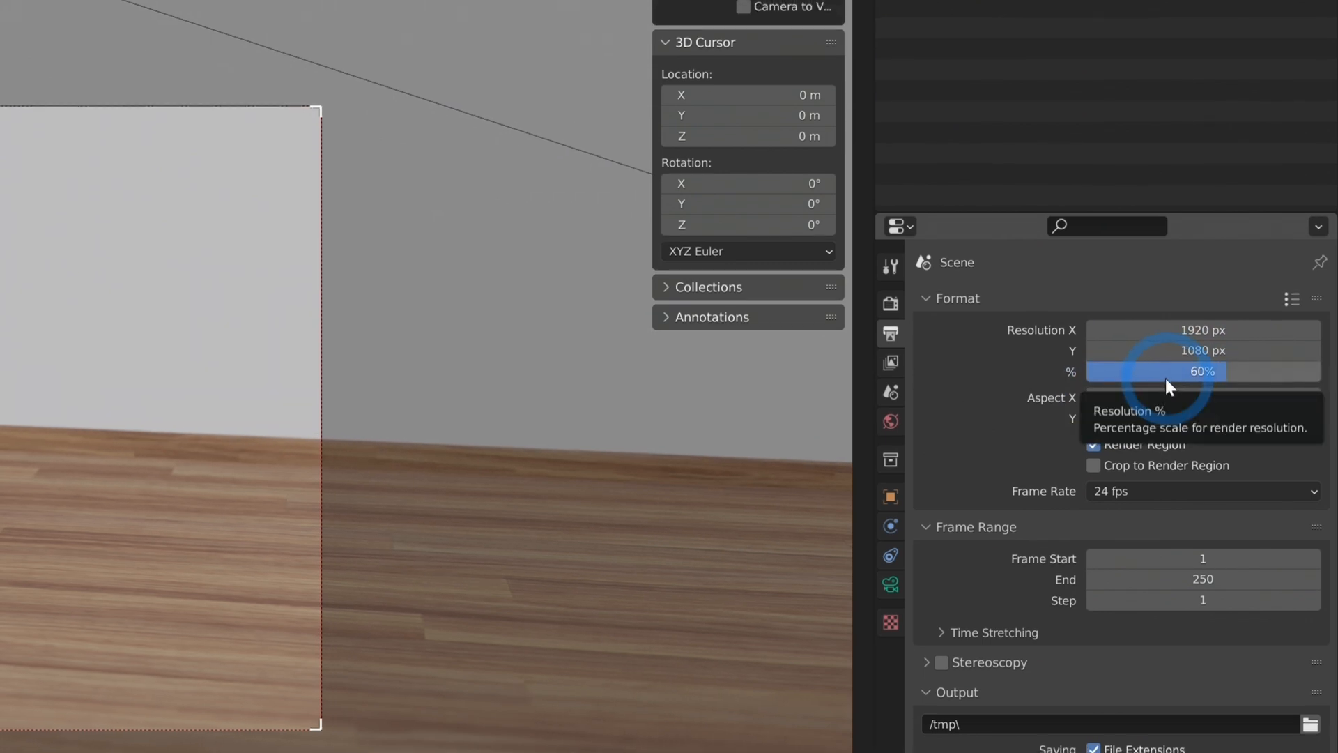
- Scroll through Output Properties to review Format, Frame Range and Output panels
scroll(down, 3)
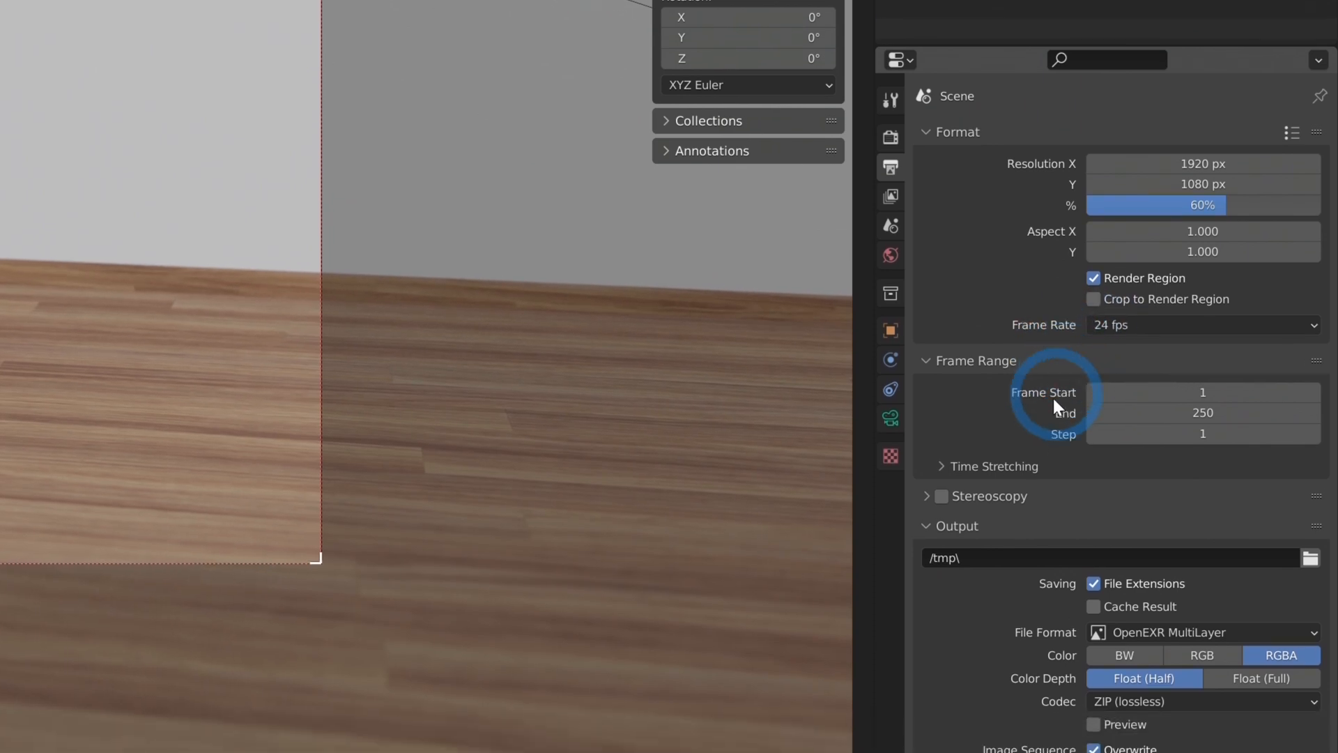
scroll(down, 3)
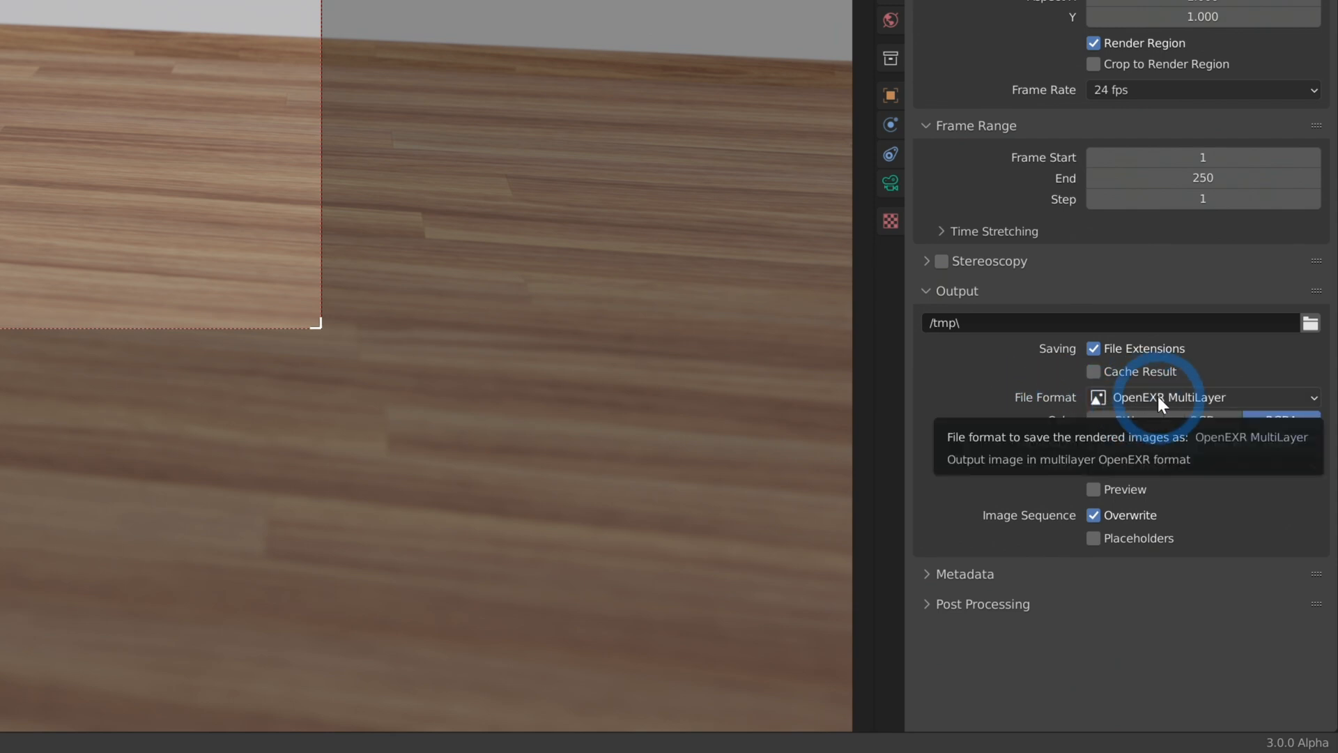
- Set File Format to OpenEXR MultiLayer RGBA, toggling Color Depth between Float (Full) and Float (Half)
click(1194, 397)
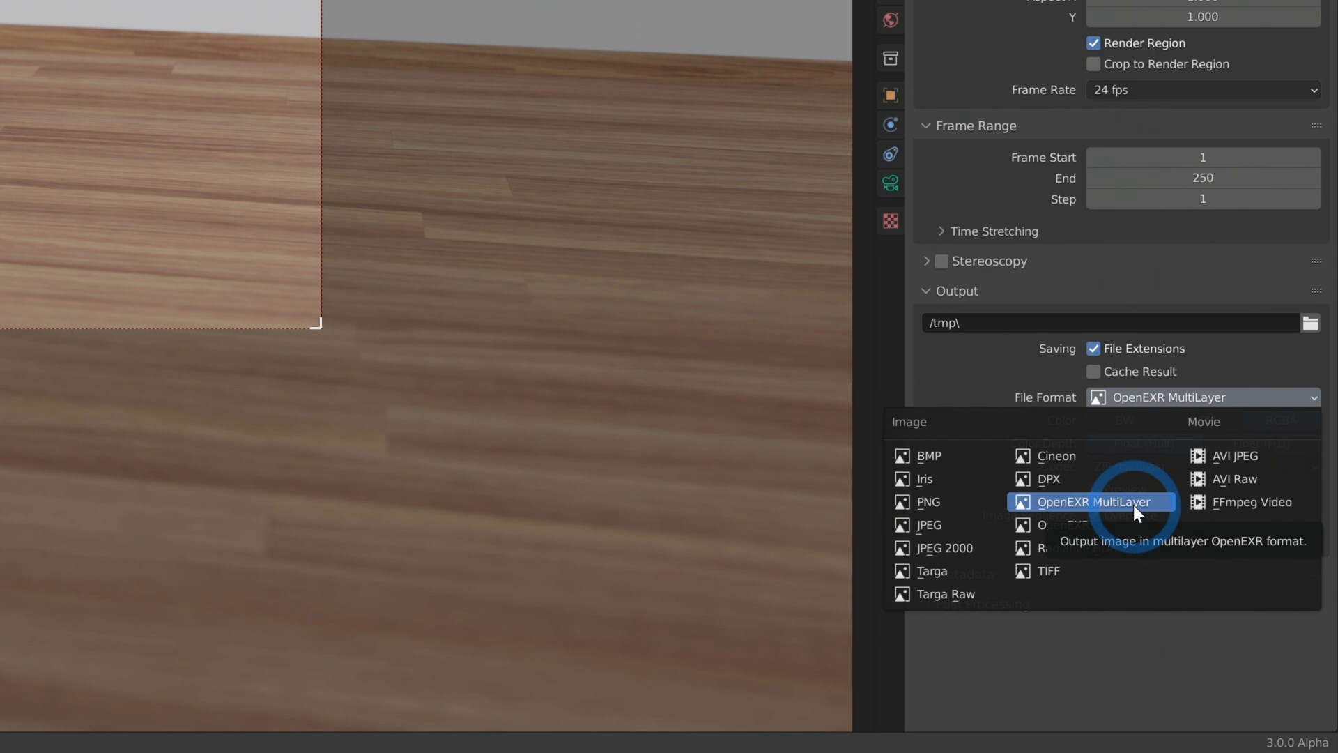
click(1093, 502)
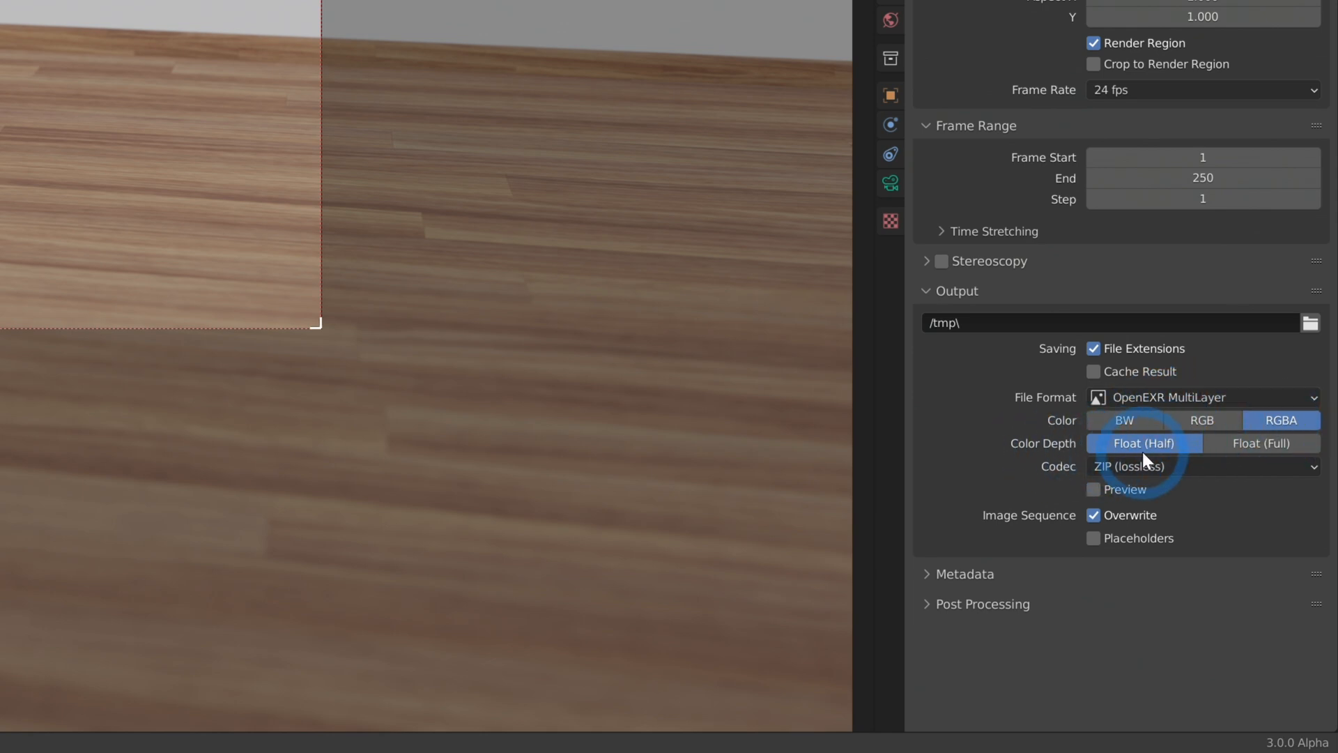
mouse_move(1143, 443)
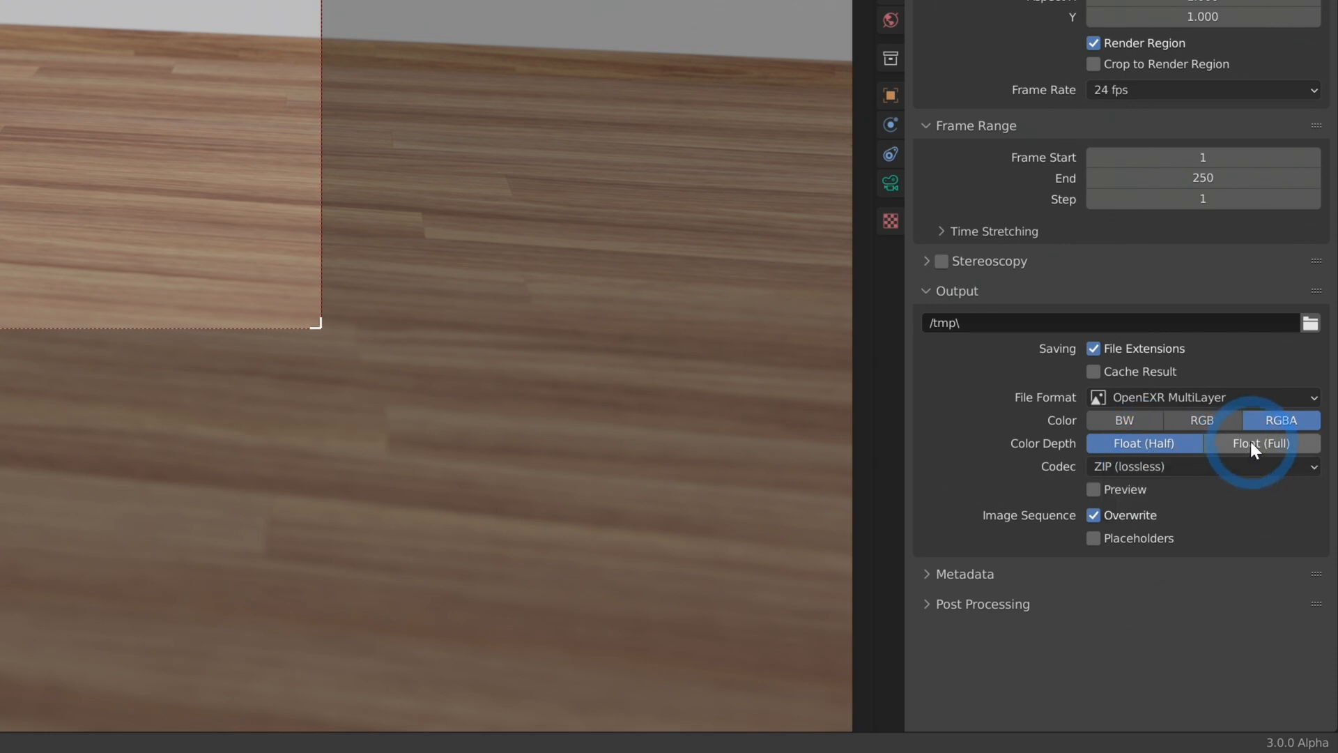
click(1263, 443)
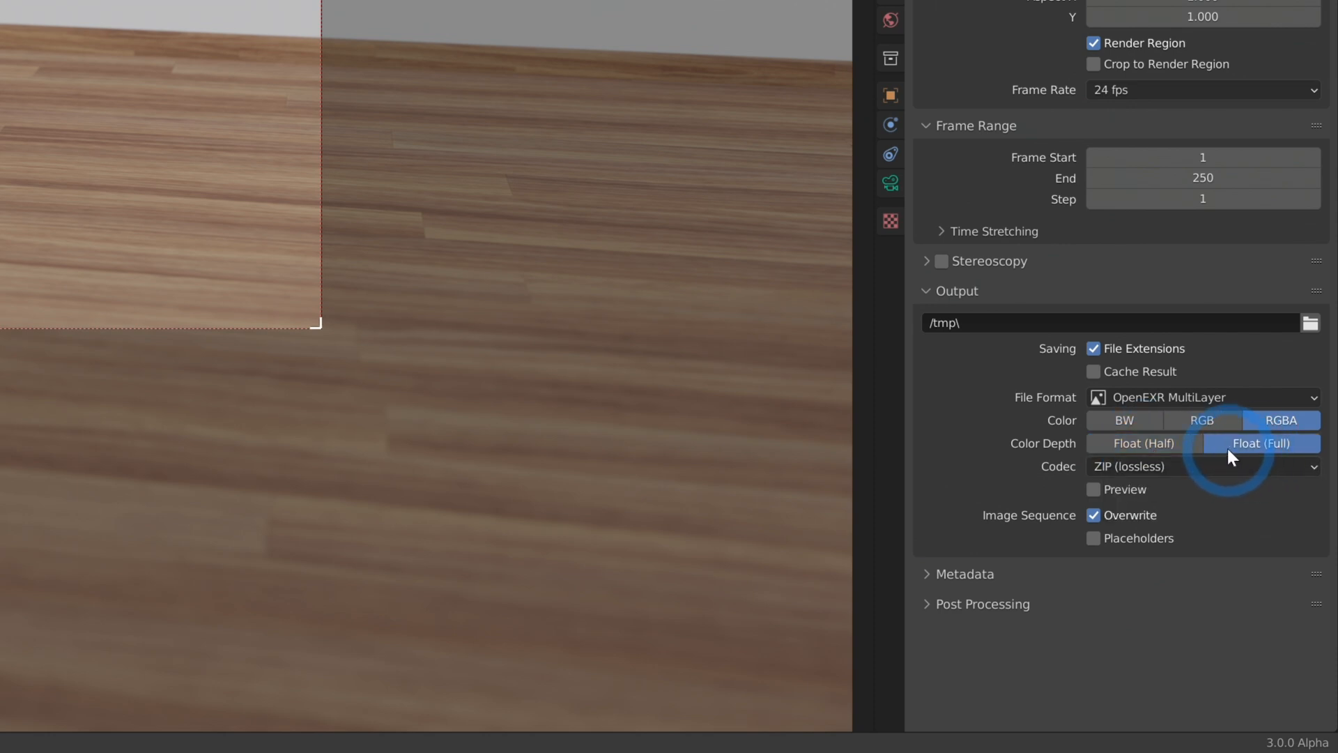
mouse_move(1262, 443)
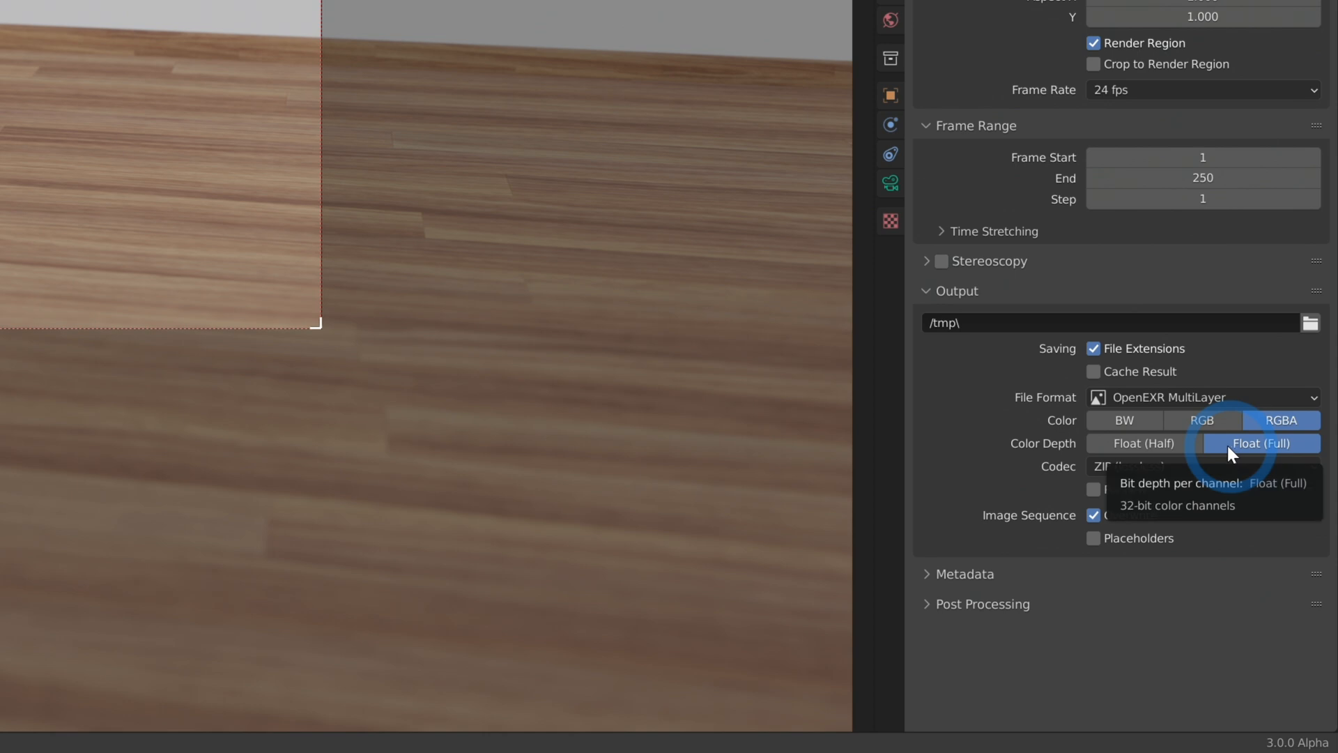
click(1143, 443)
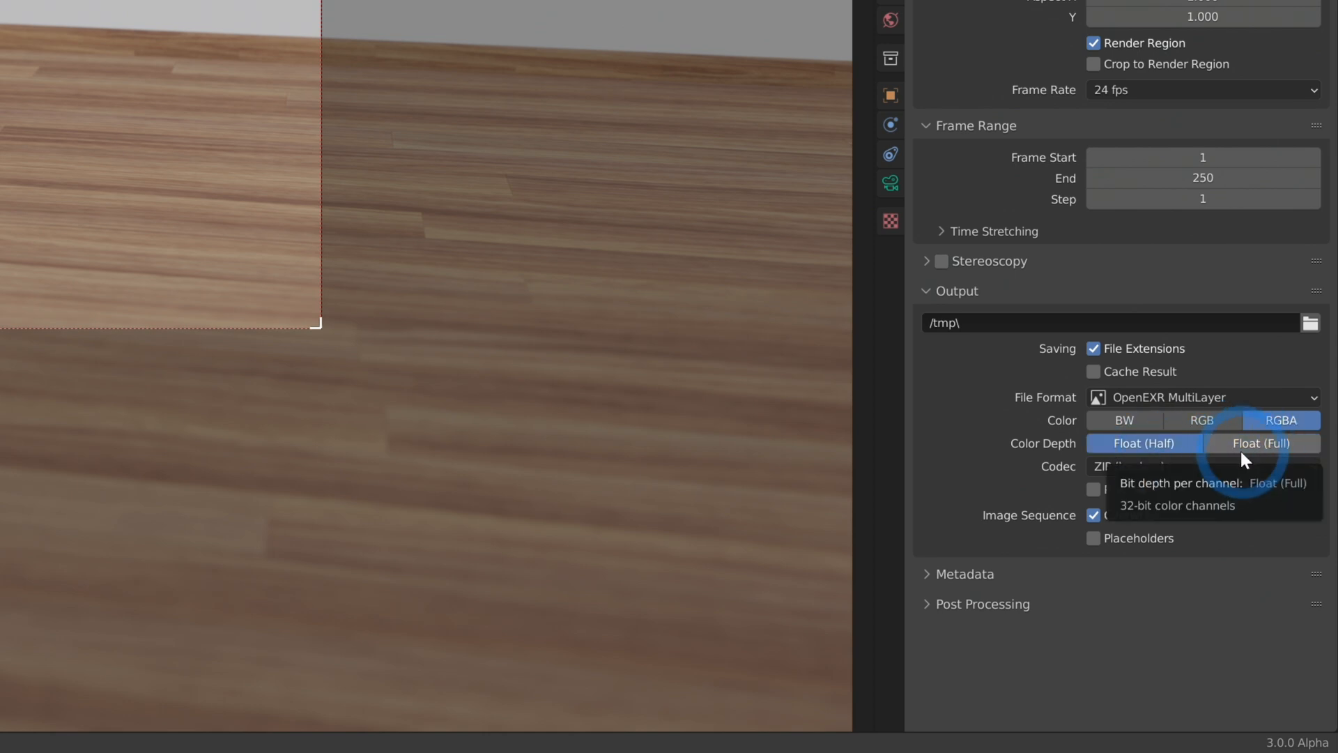
click(1143, 442)
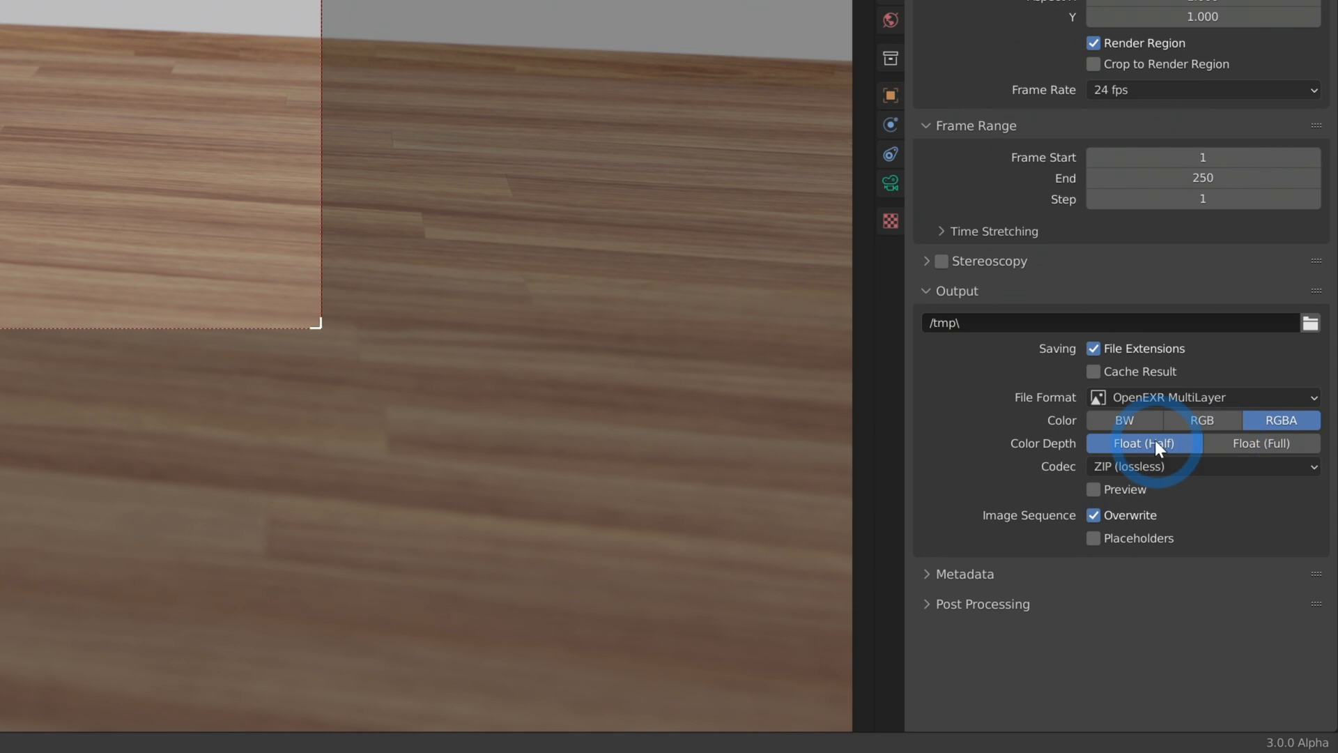
mouse_move(1143, 443)
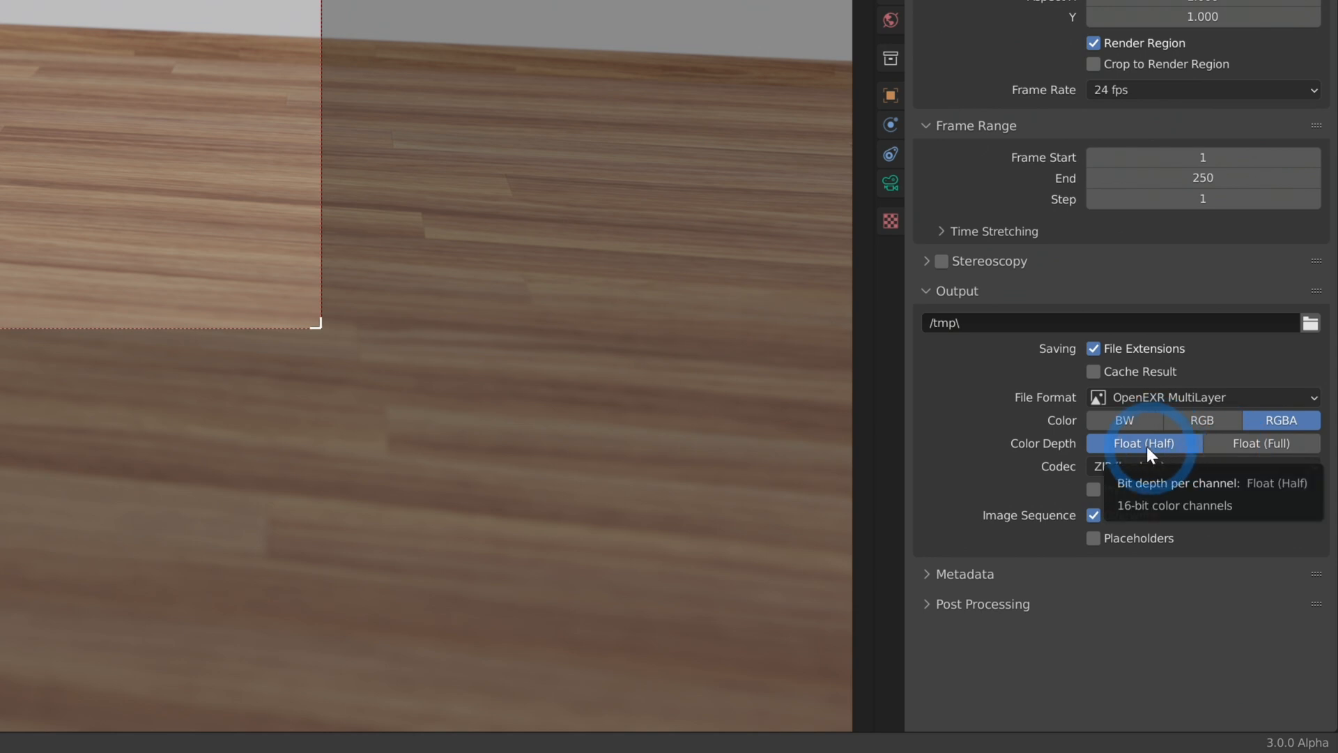
click(1143, 443)
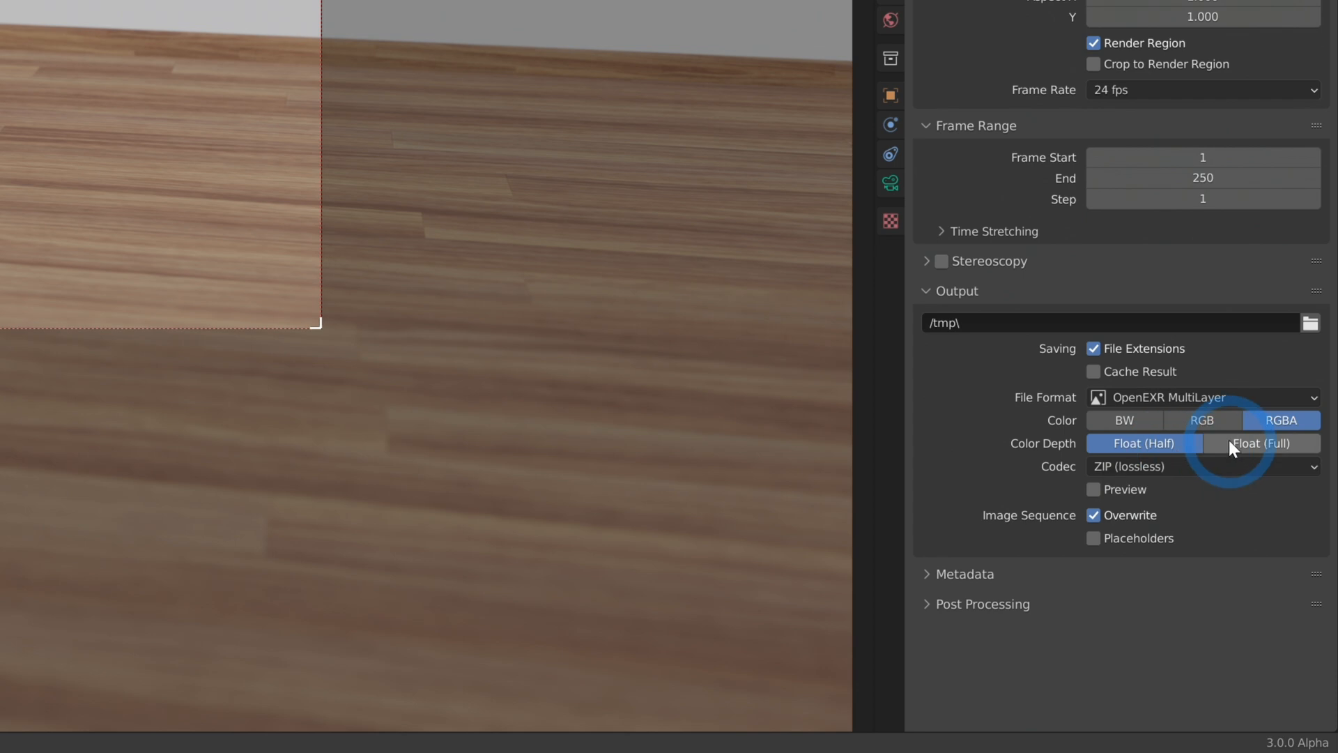
click(1262, 443)
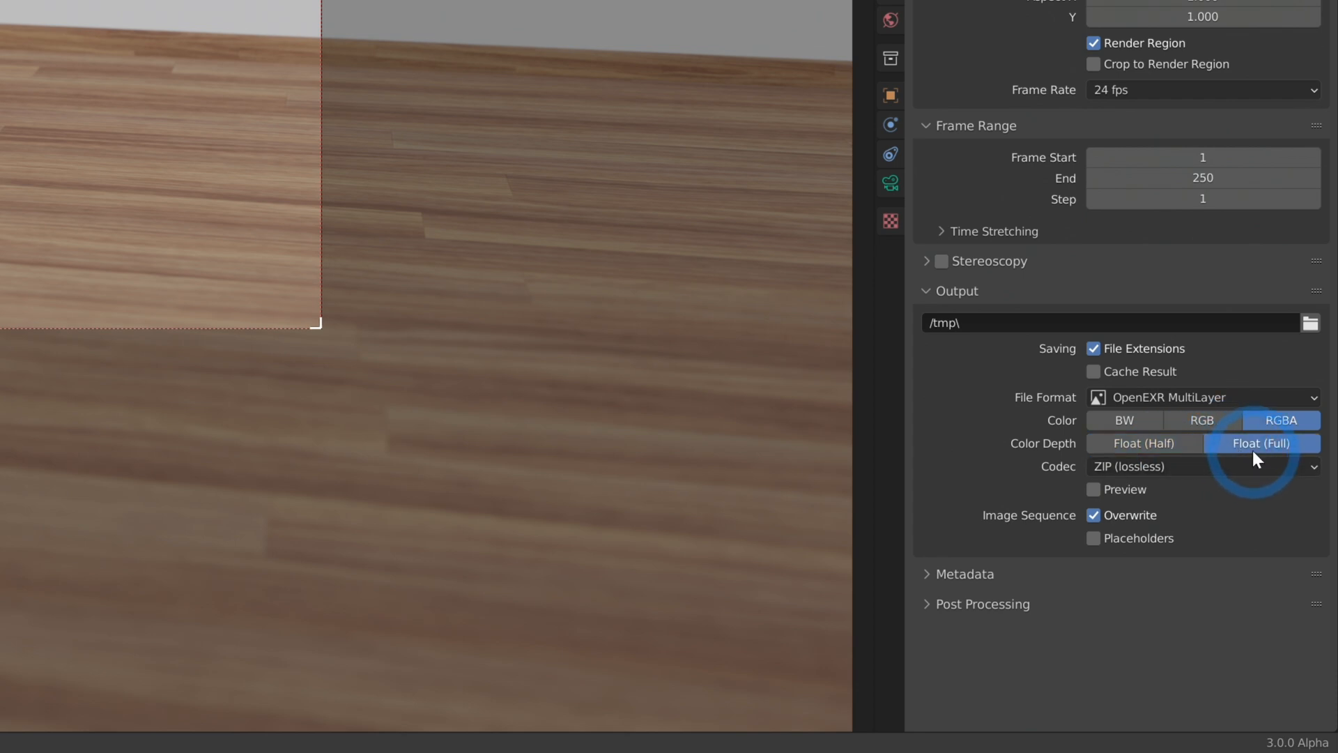
mouse_move(1261, 444)
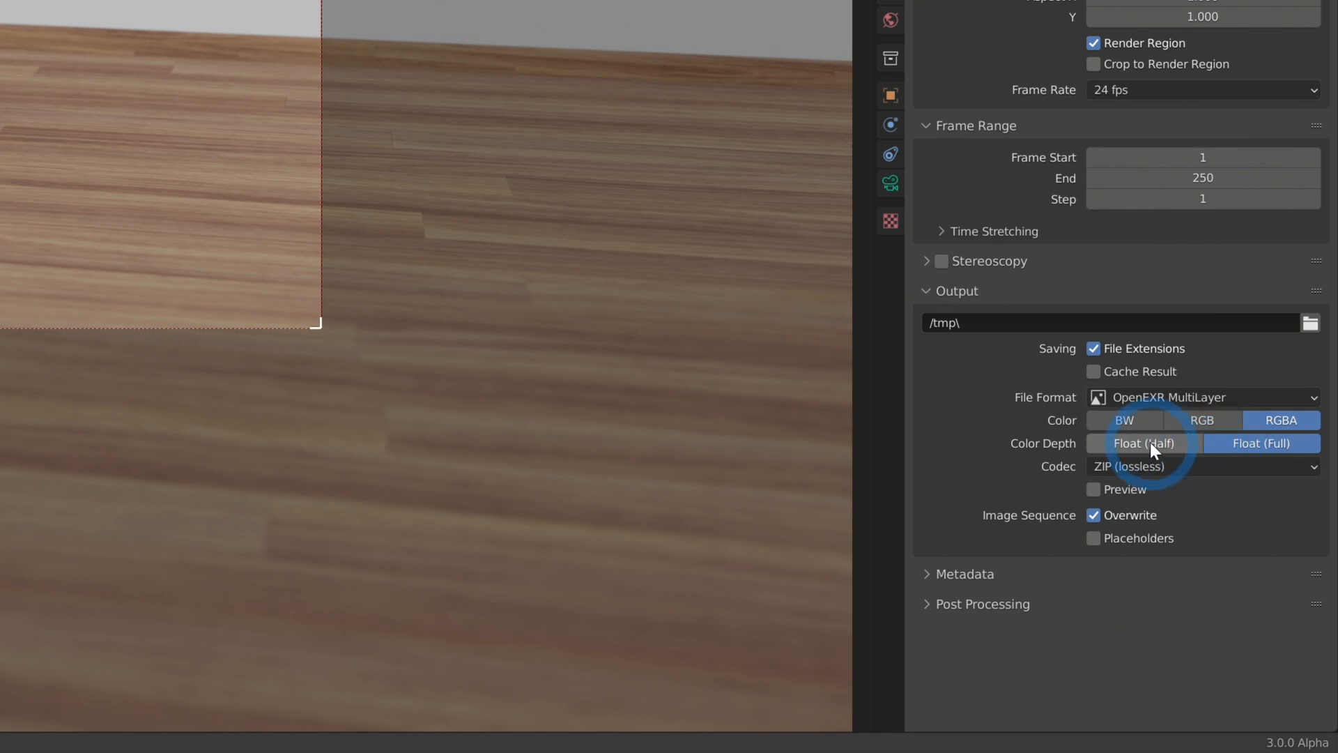
click(1143, 443)
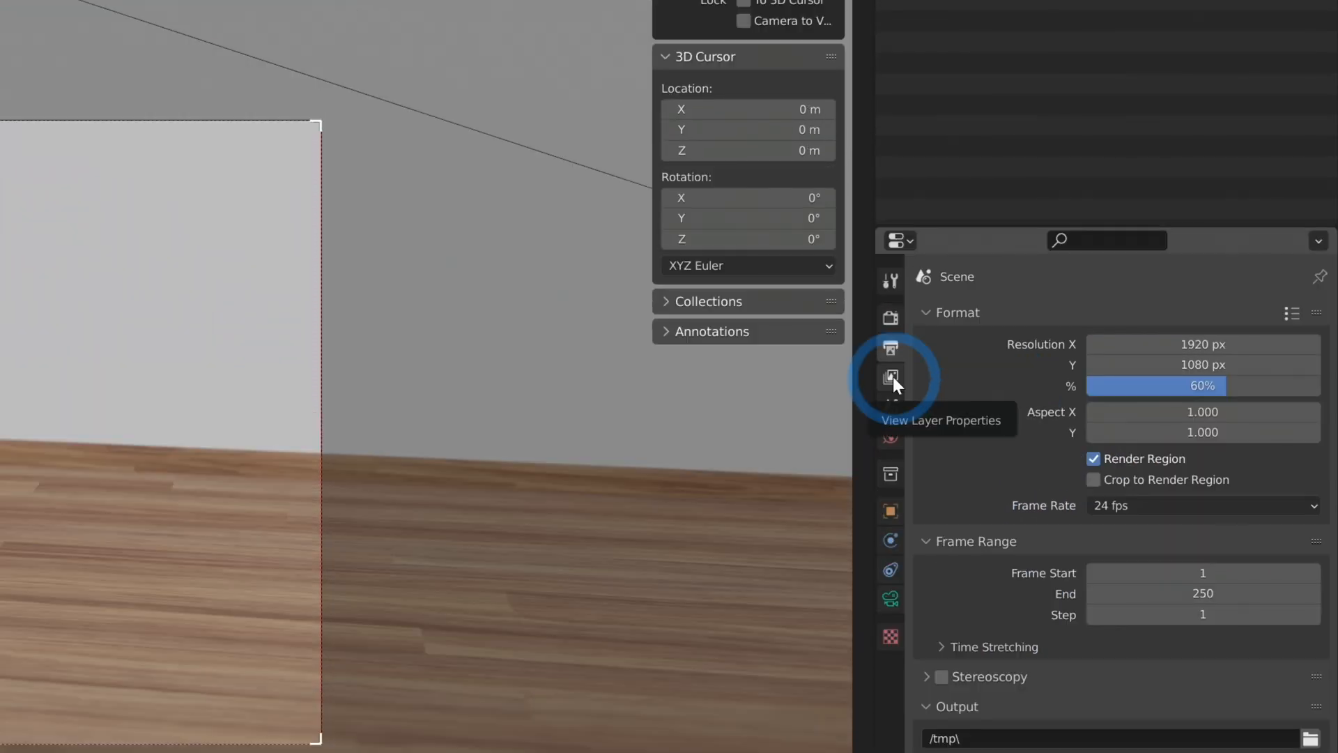
- Show the View Layer's Data passes with Combined and Mist enabled
click(891, 376)
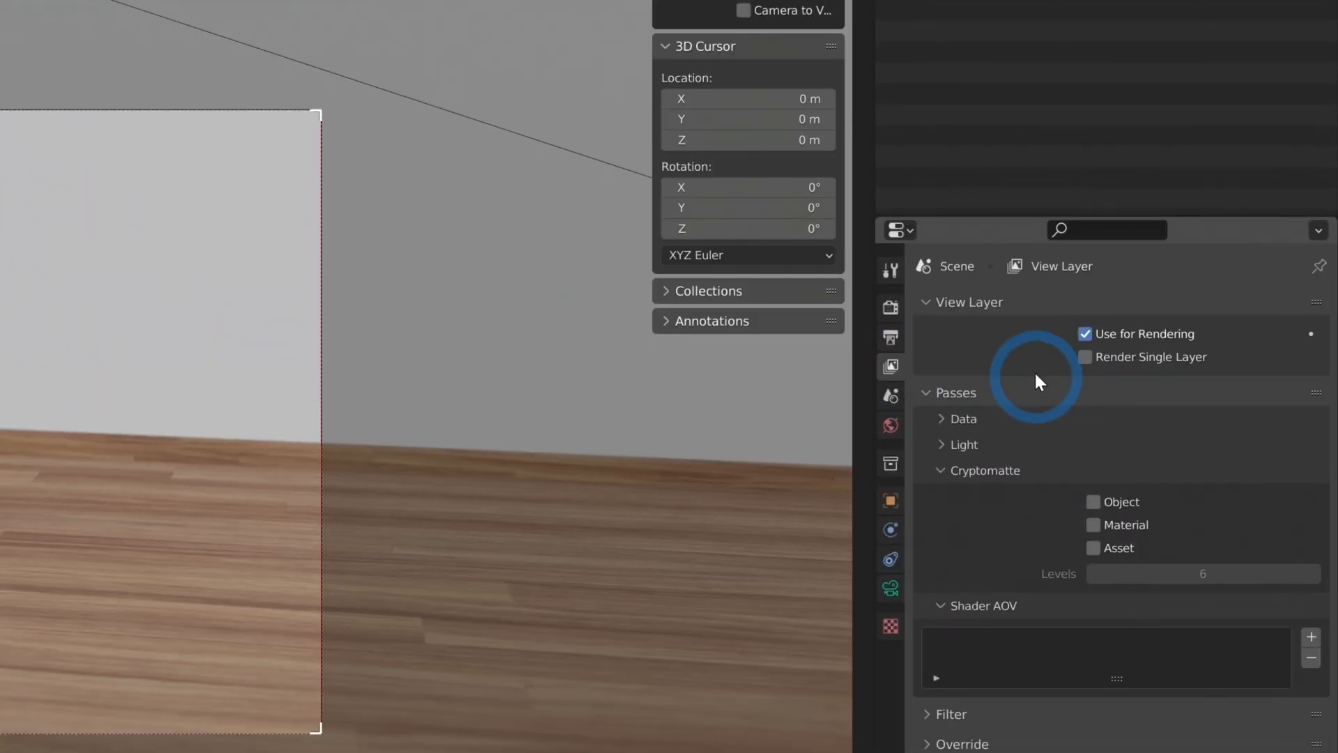
click(945, 418)
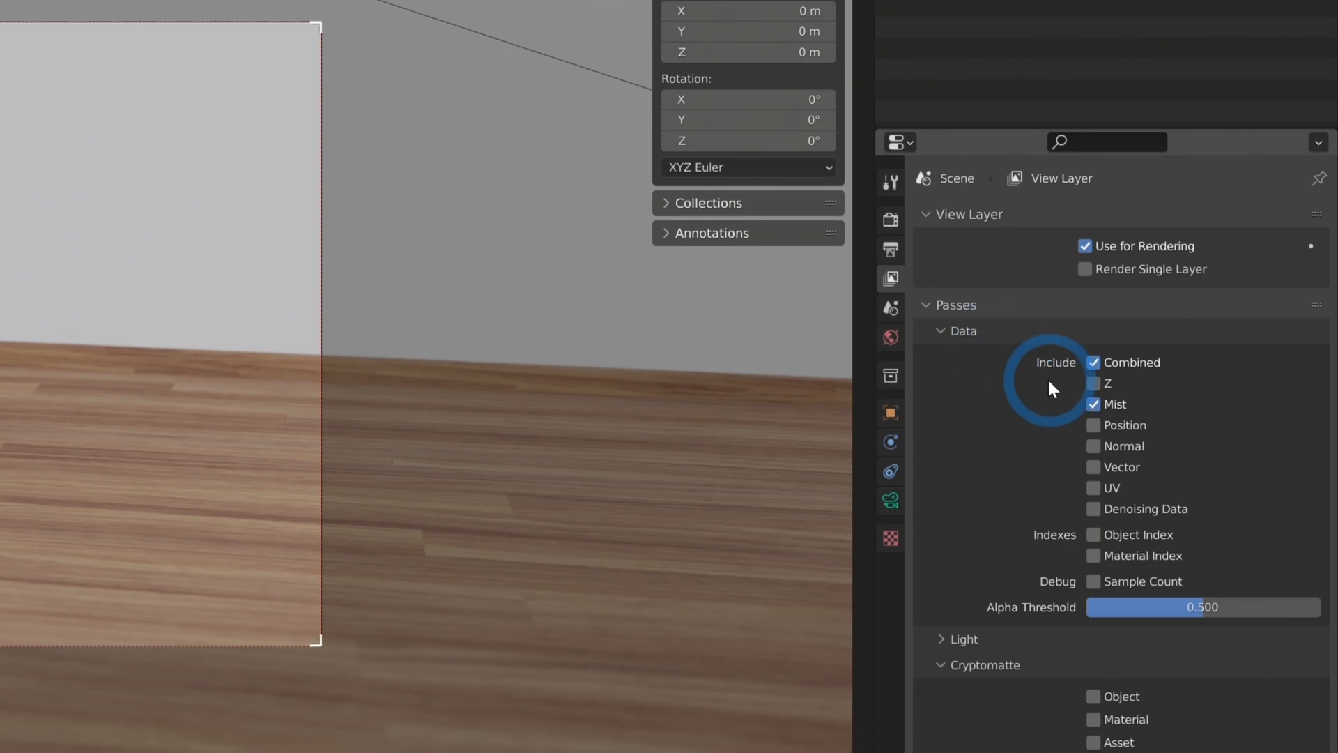
scroll(down, 3)
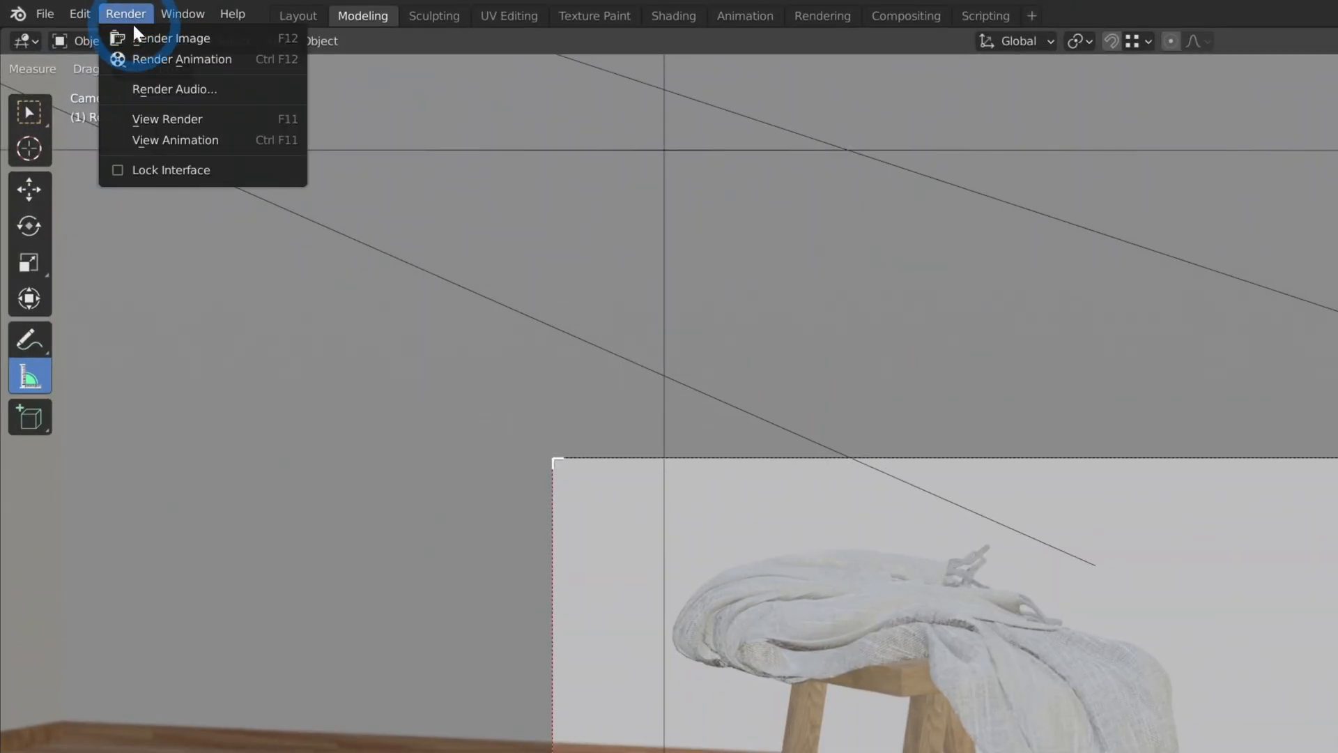
- Render the current frame with Render > Render Image
click(170, 38)
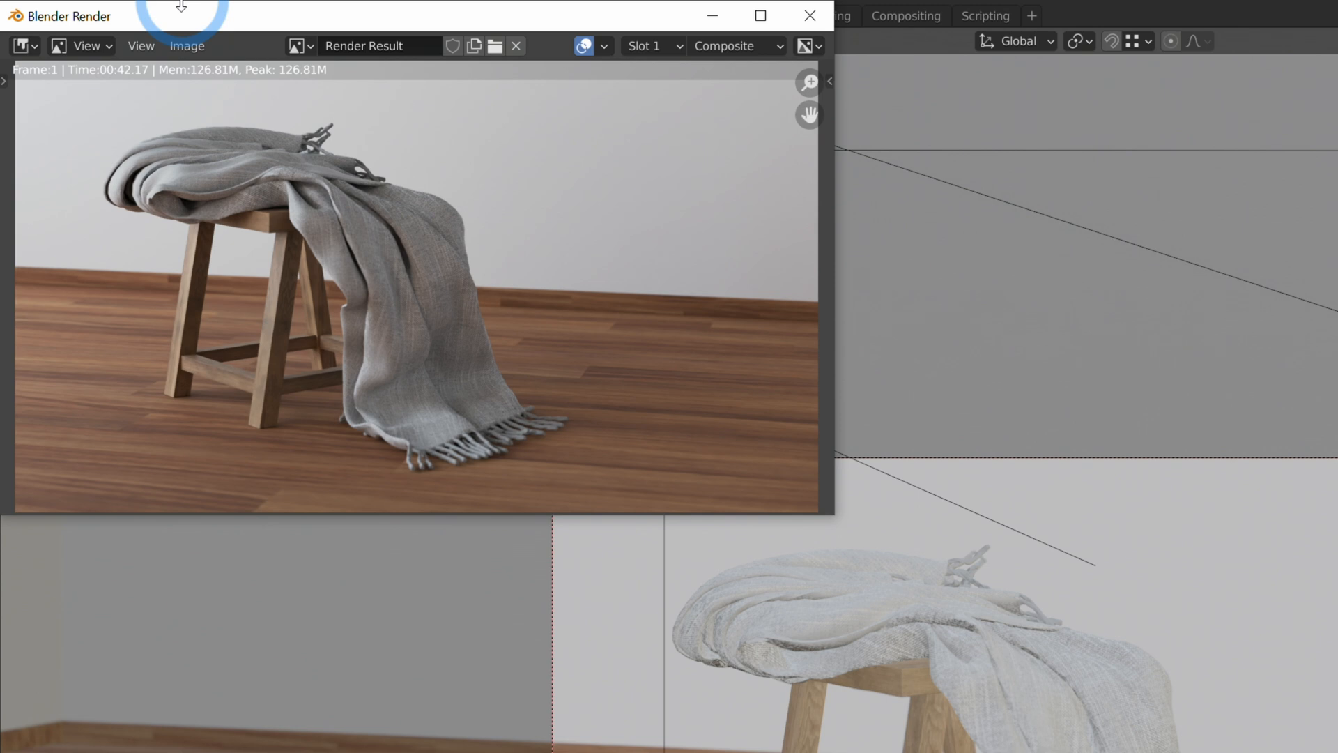
- Save the finished render via Image > Save As as a multilayer EXR
click(185, 45)
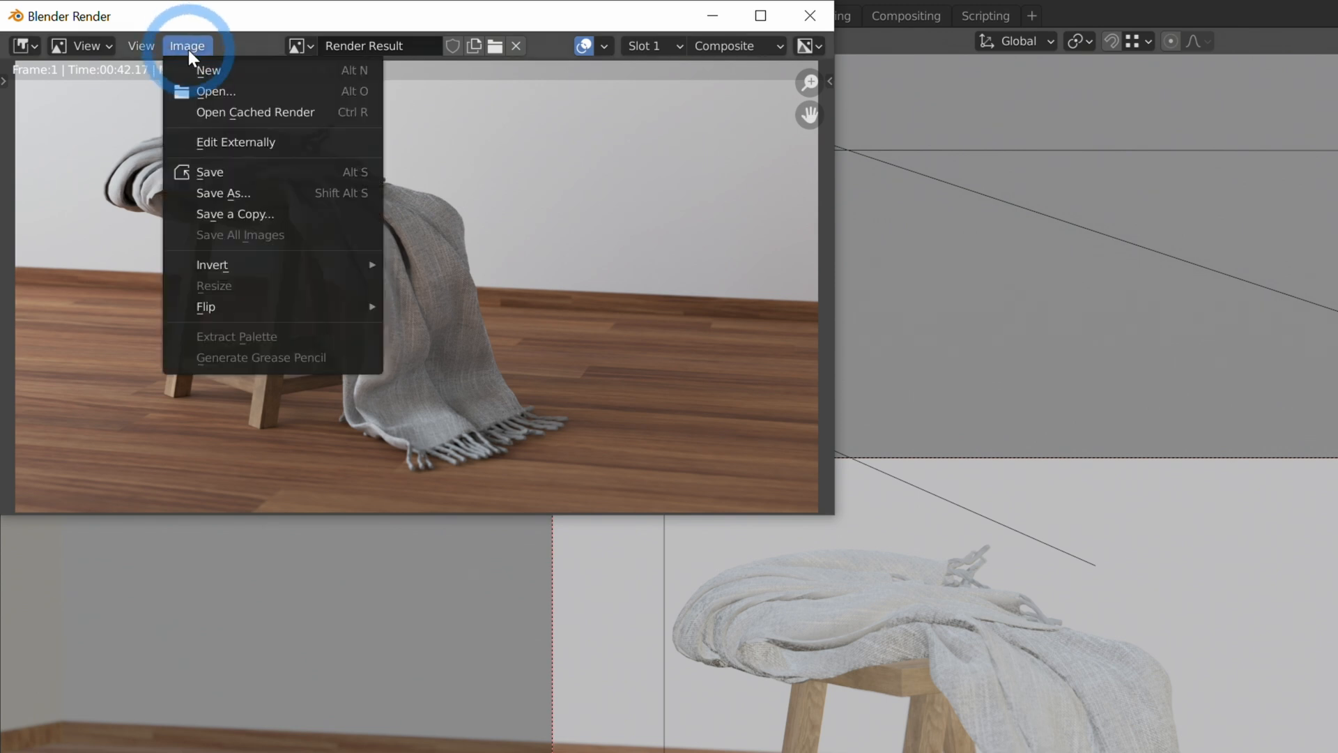
click(223, 192)
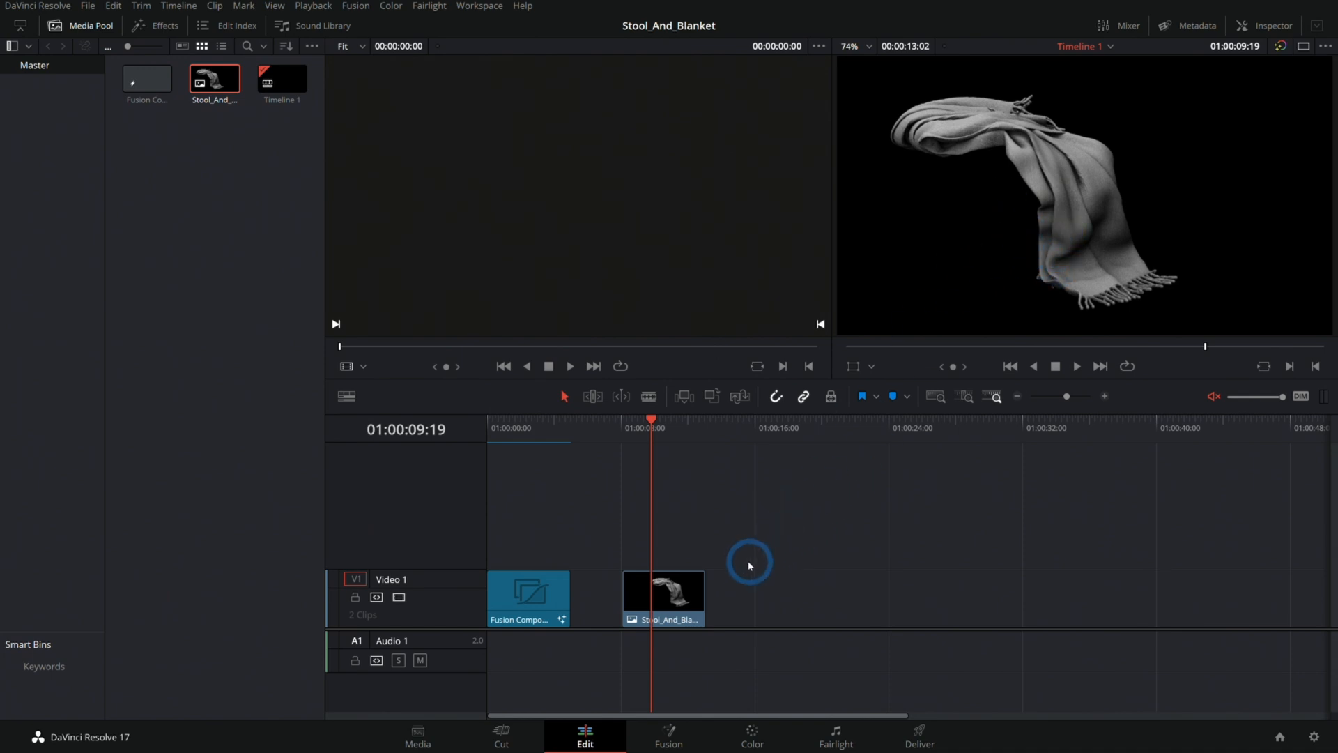
- Create a New Fusion Composition from the Media Pool and confirm it
right_click(405, 273)
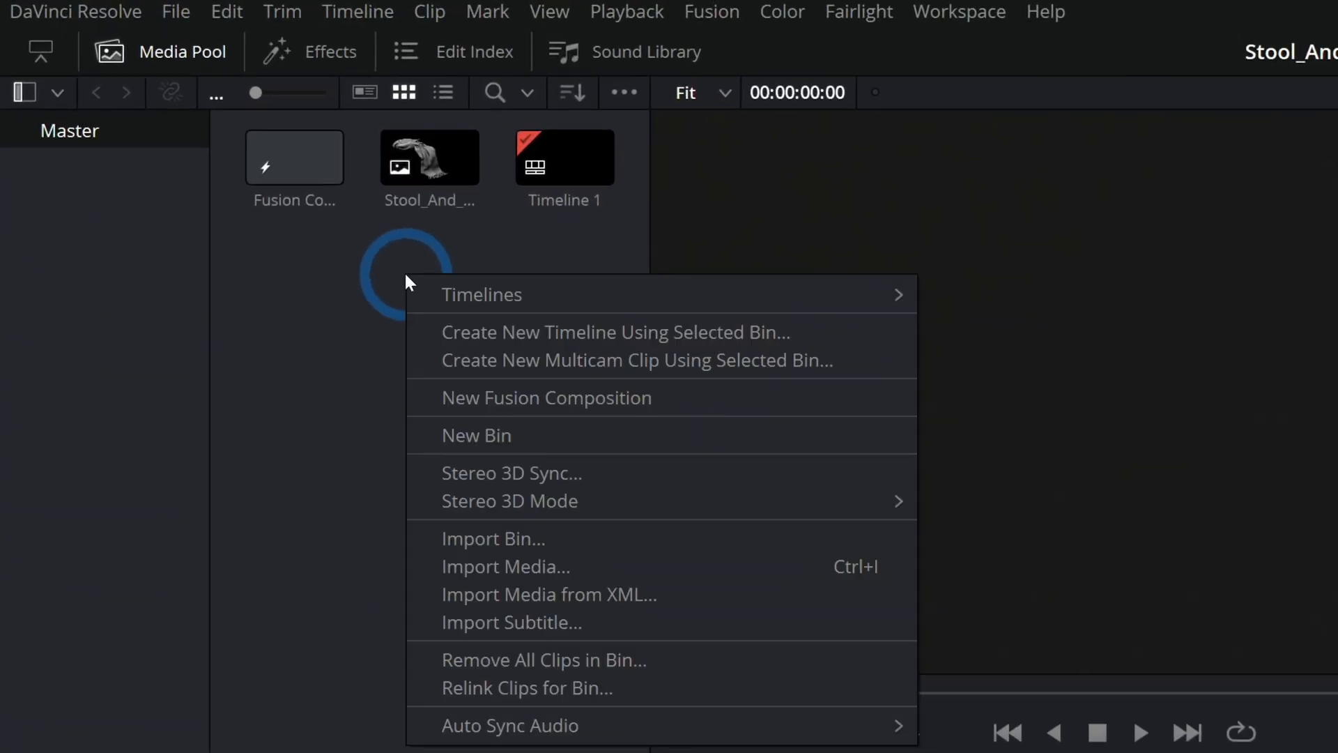
click(545, 397)
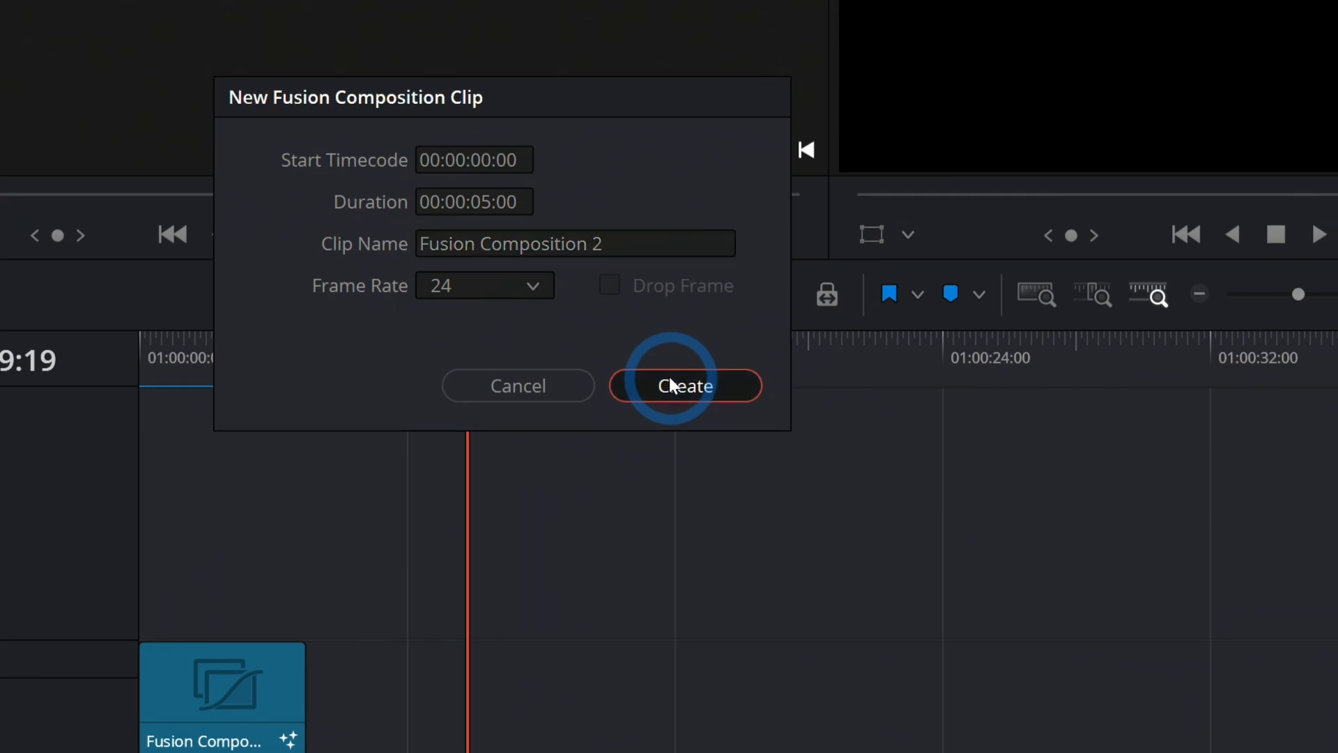
click(683, 385)
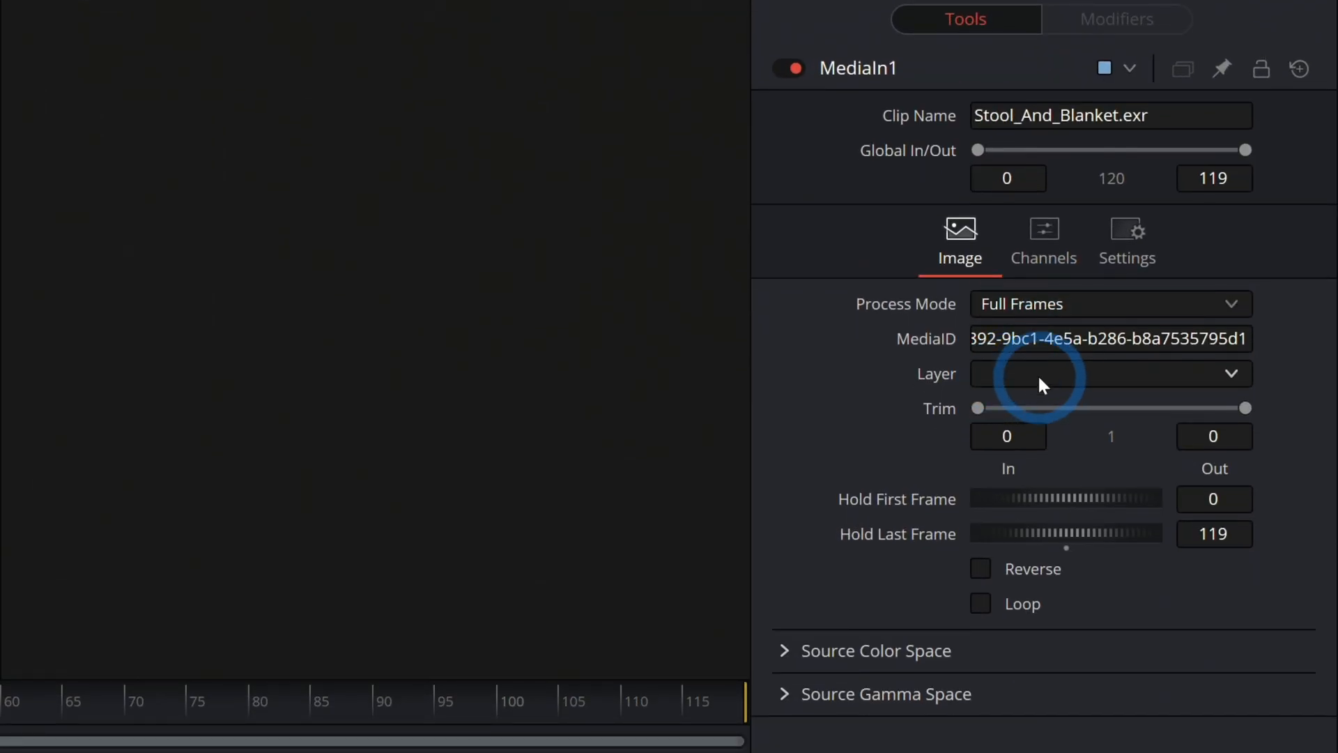
- Set MediaIn1's Layer to Composite.Combined so the stool render appears
click(1109, 373)
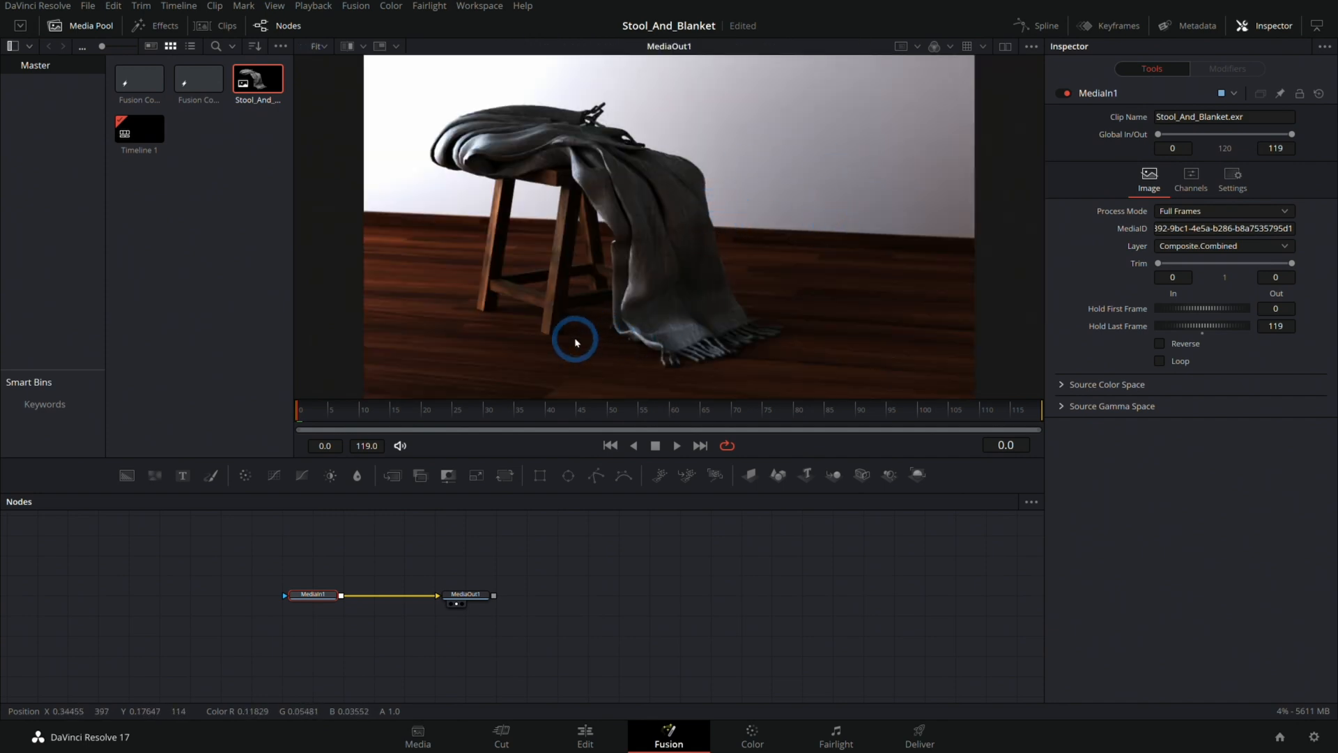
mouse_move(702, 240)
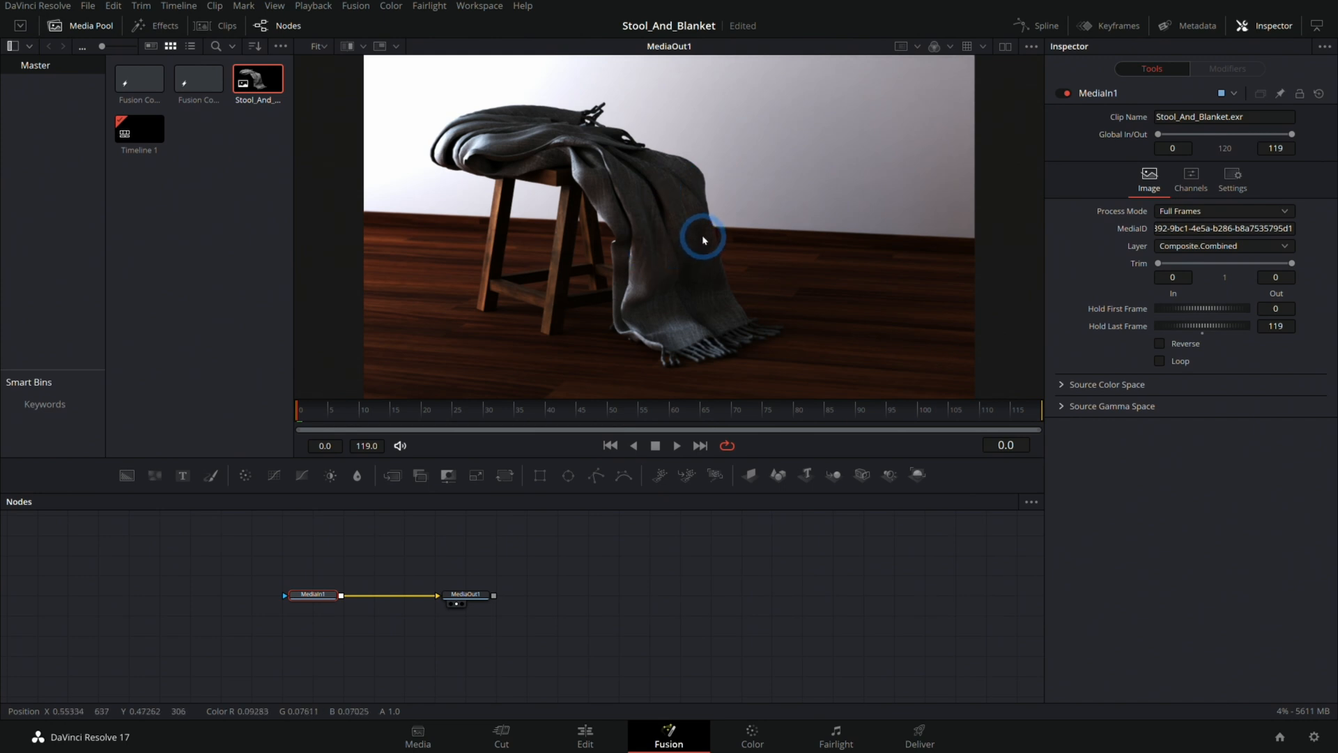
mouse_move(829, 220)
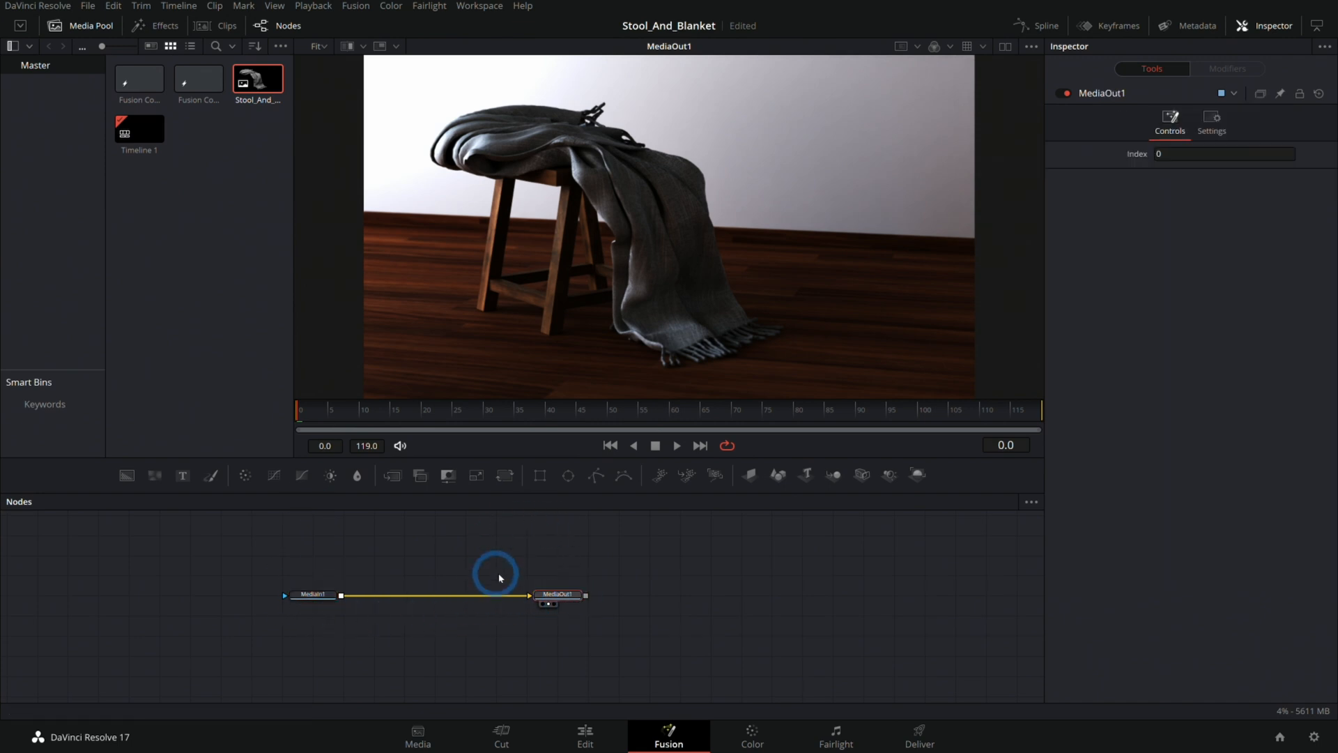
mouse_move(631, 363)
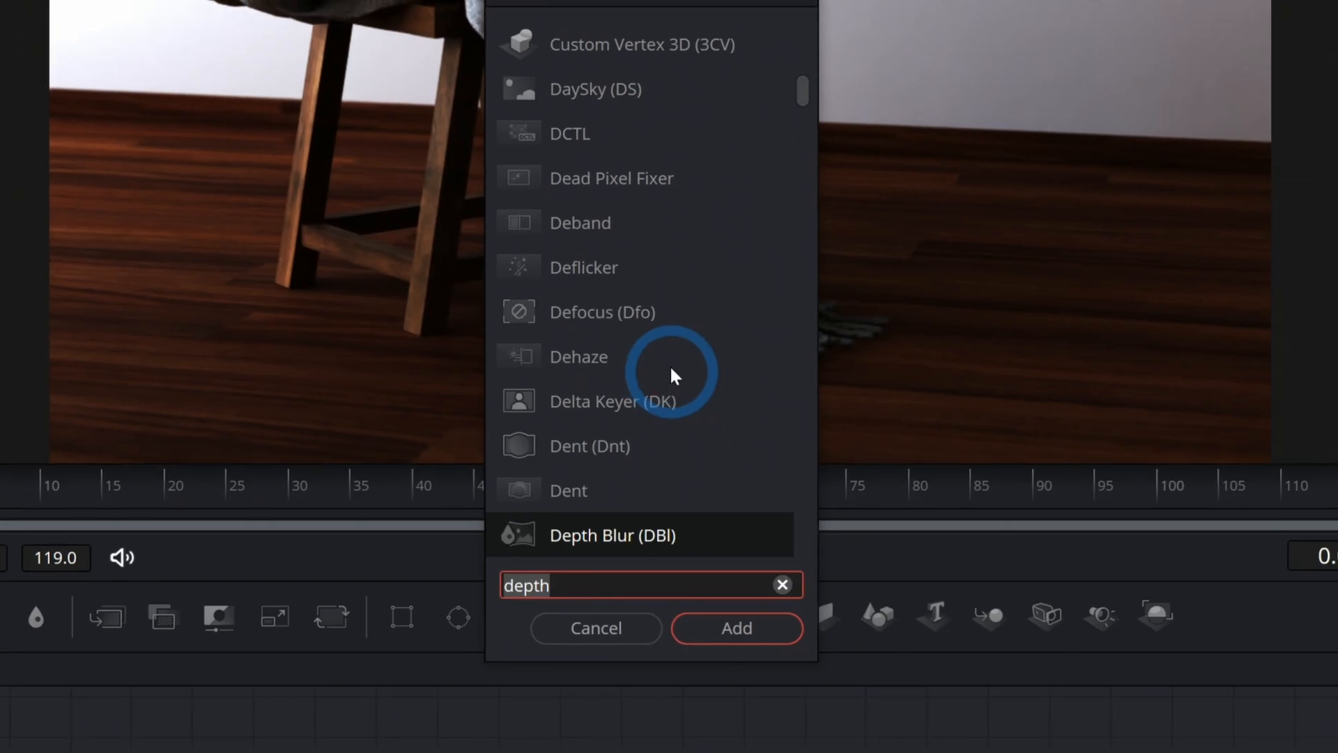
- Add a Cineon Log node between MediaIn1 and MediaOut1 via Select Tool ('cin')
text(cineon)
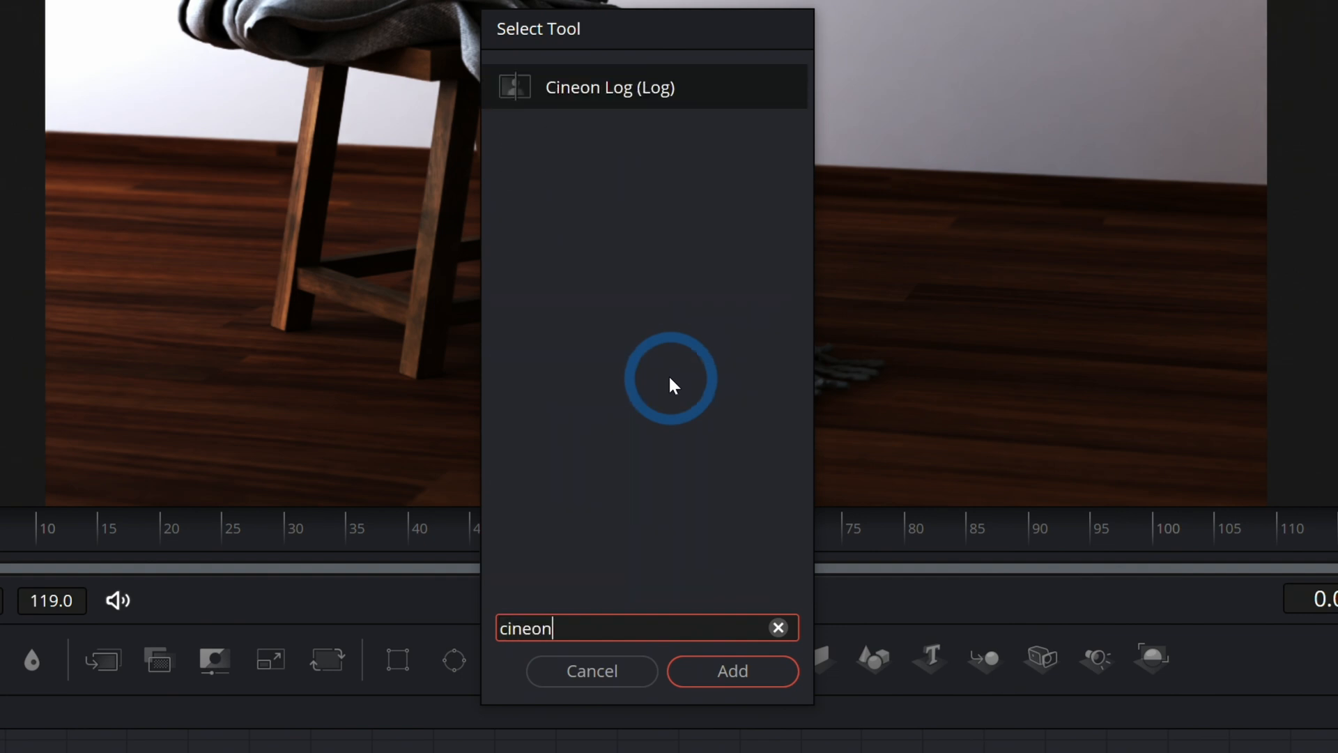
click(731, 670)
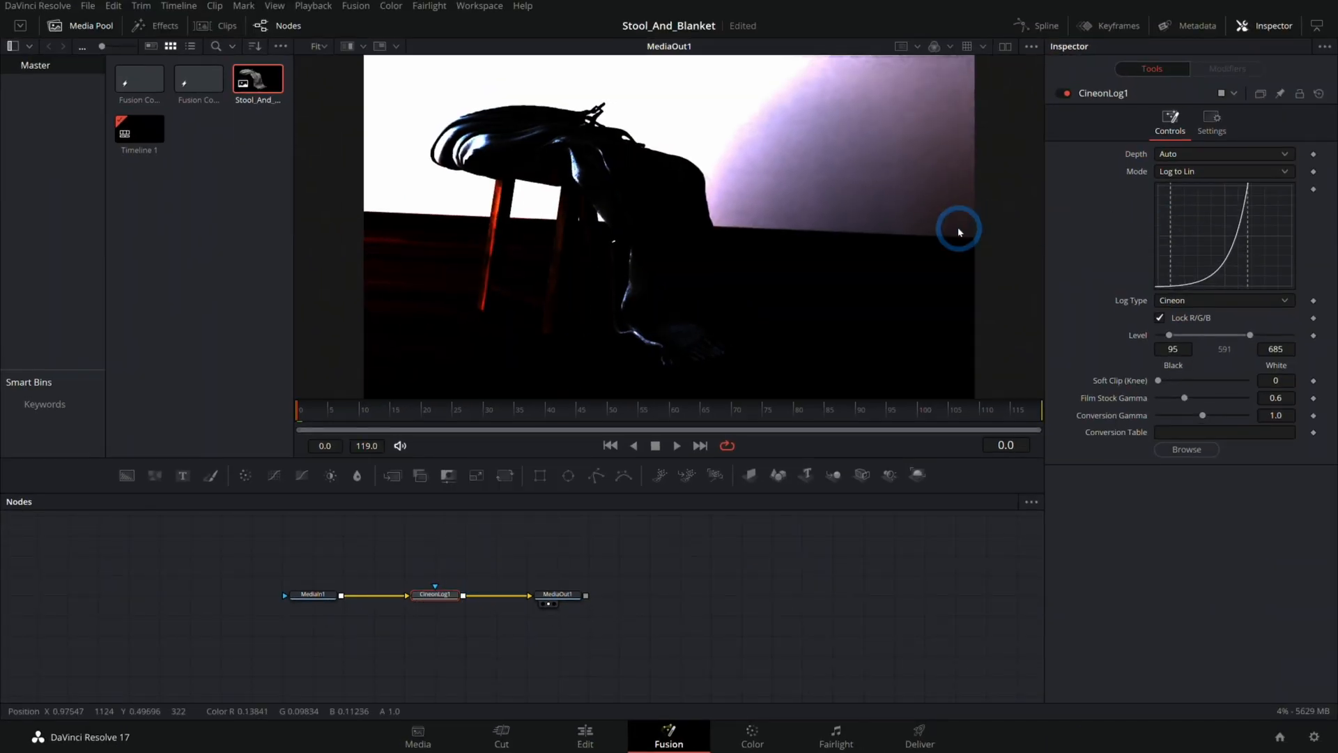
mouse_move(793, 231)
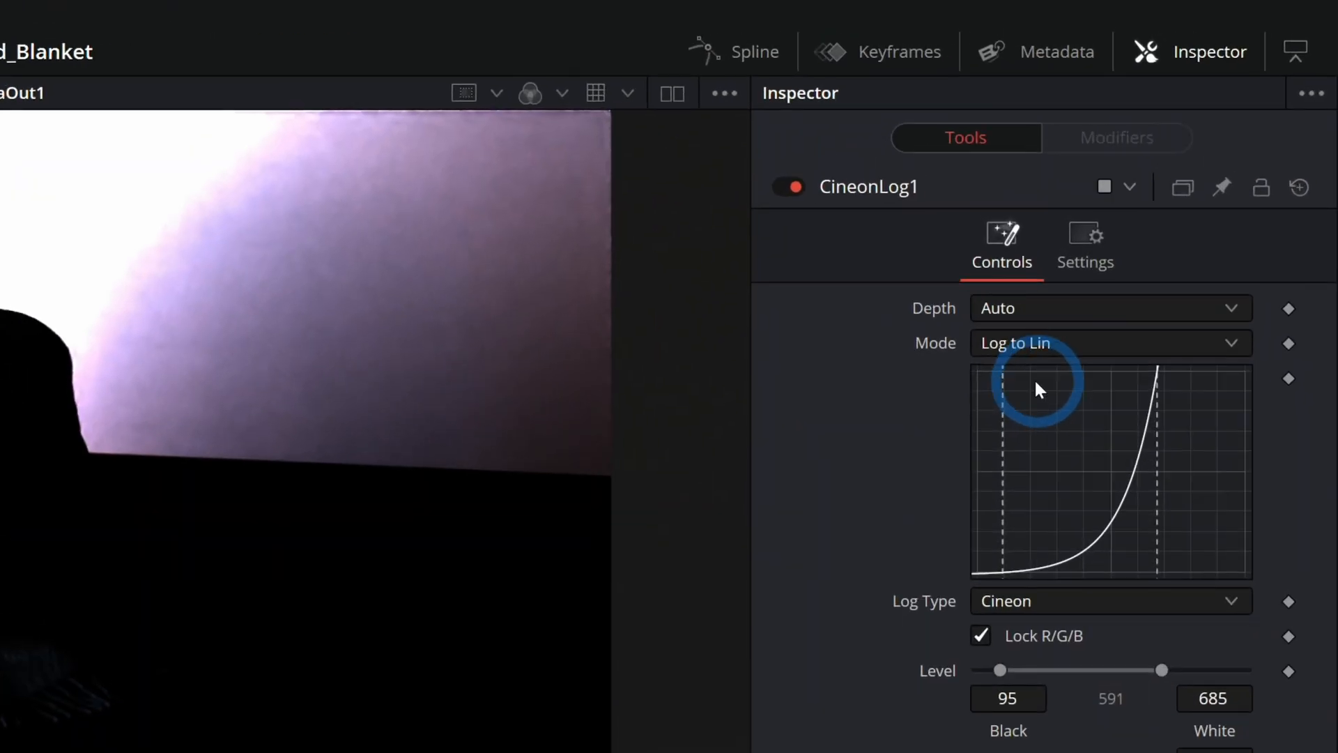
- Set CineonLog1 to Lin to Log with BMD Film as the log type
click(1109, 343)
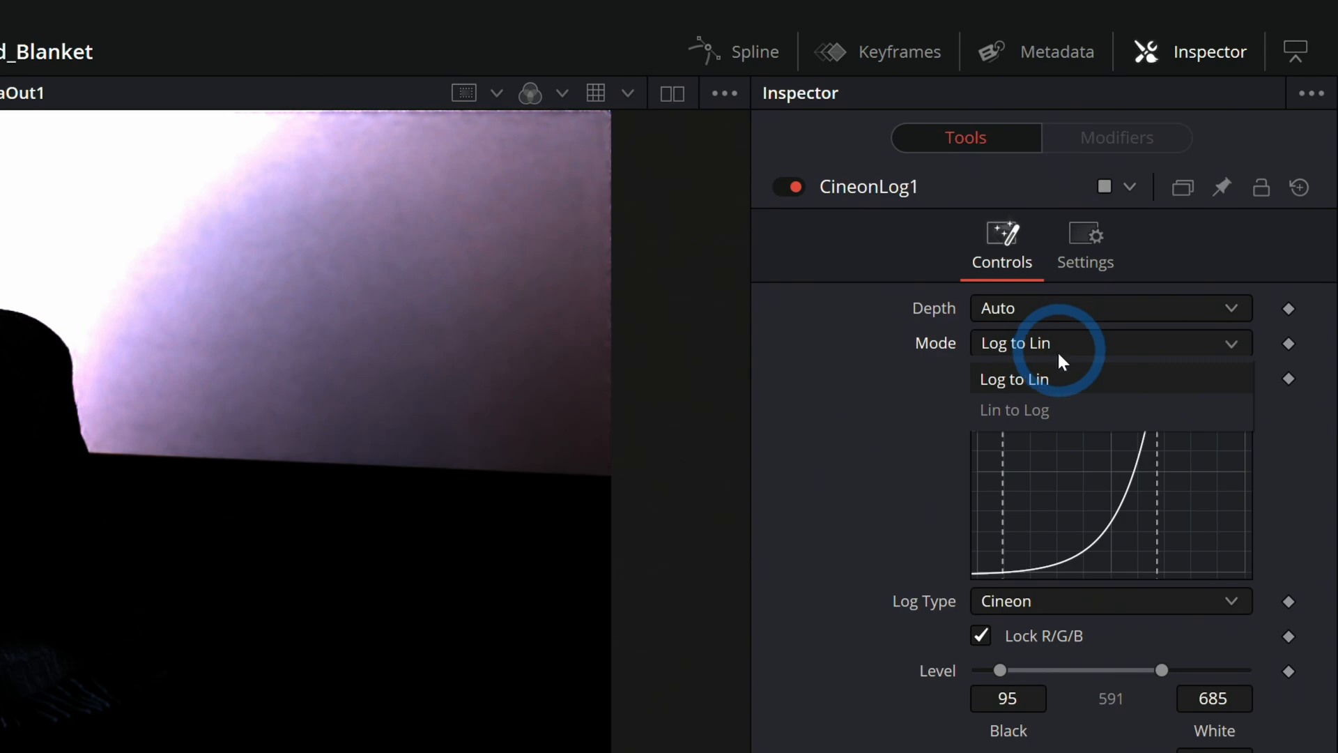
click(1014, 410)
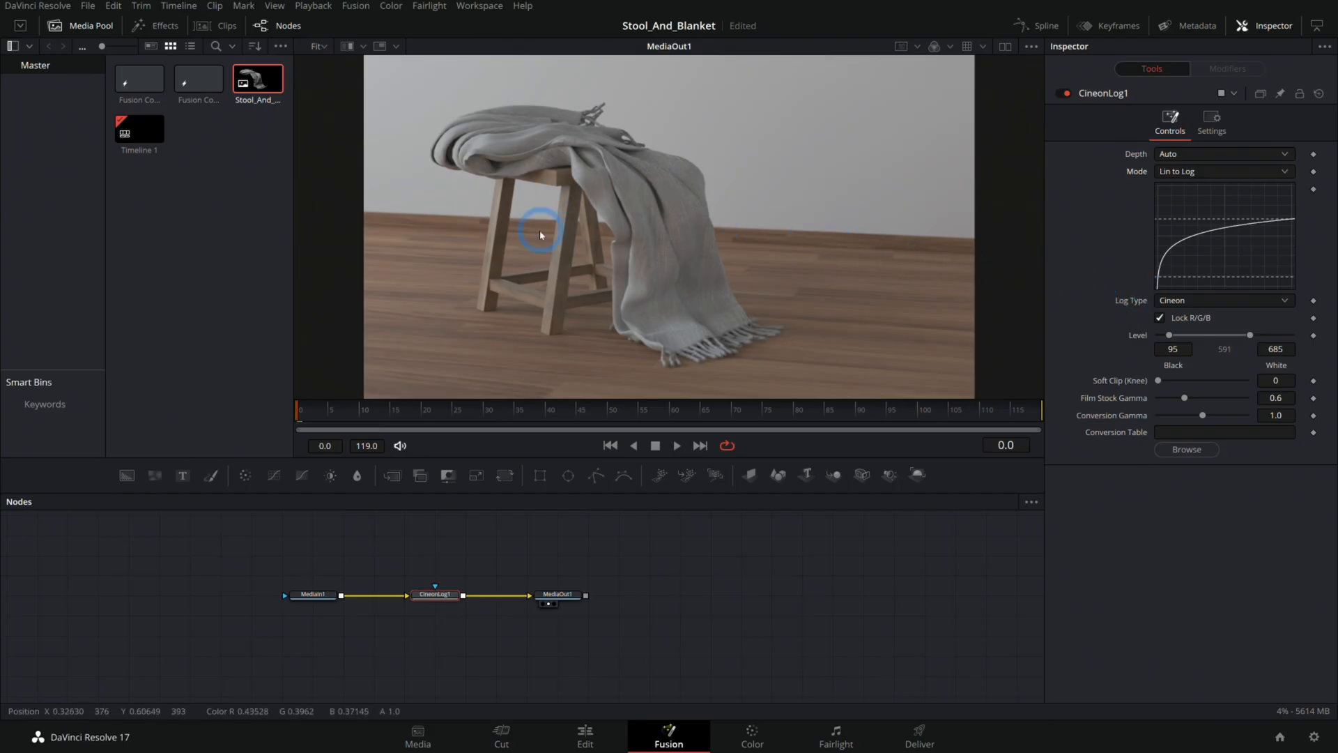
mouse_move(829, 274)
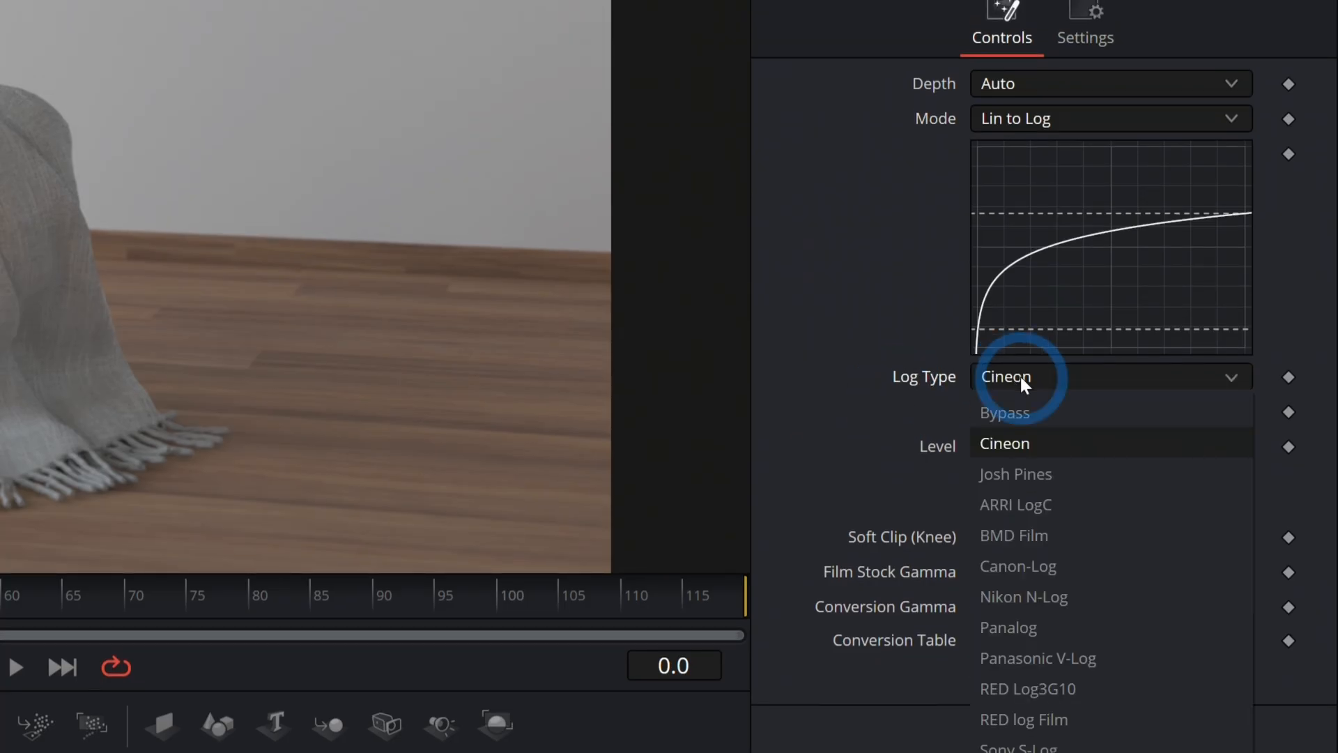
click(1014, 535)
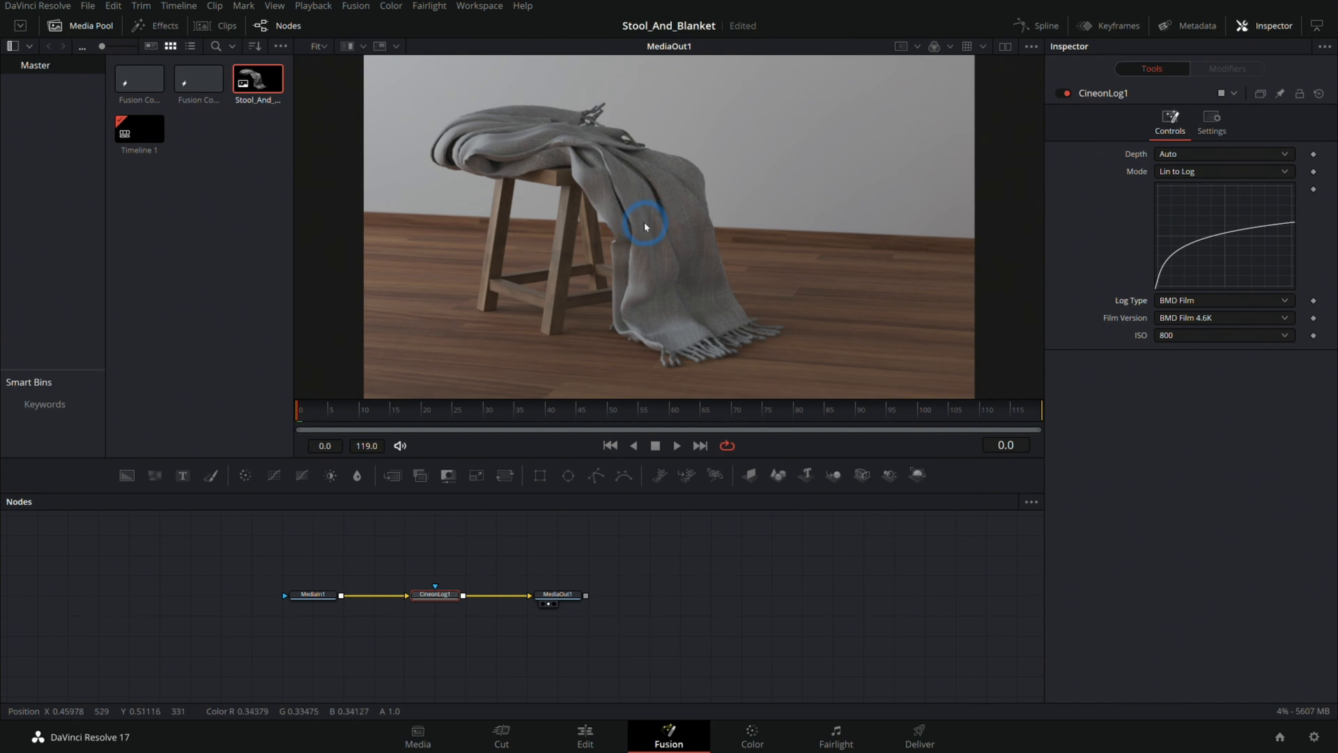
mouse_move(756, 519)
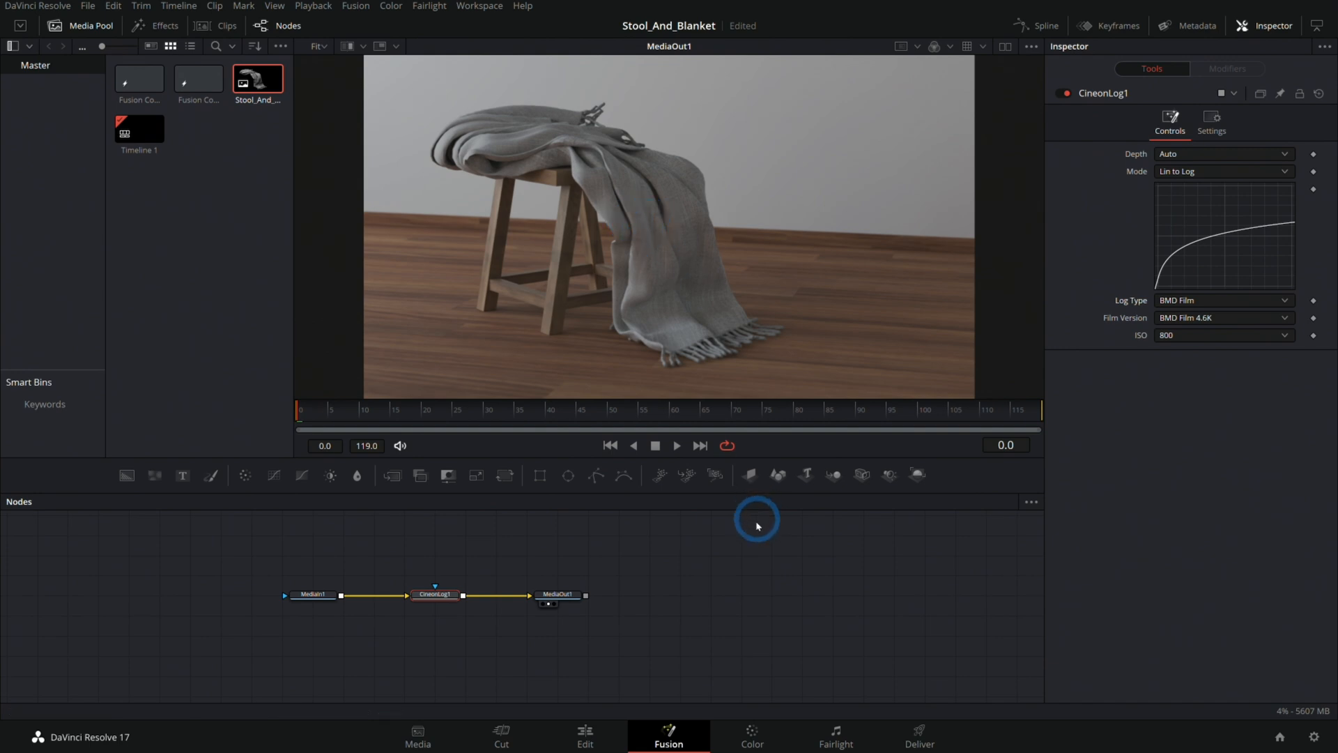
- Return to the Edit timeline, then move the clip to the Color page for grading
click(584, 736)
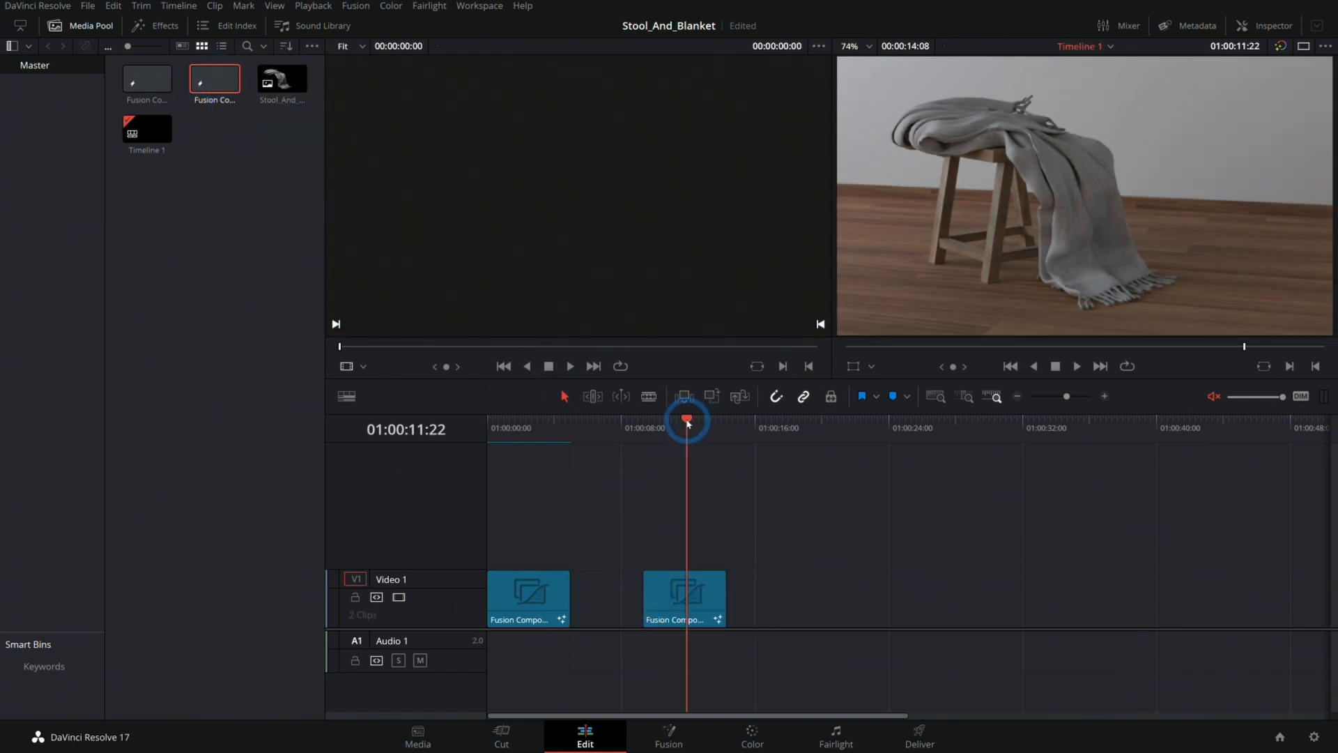
click(751, 736)
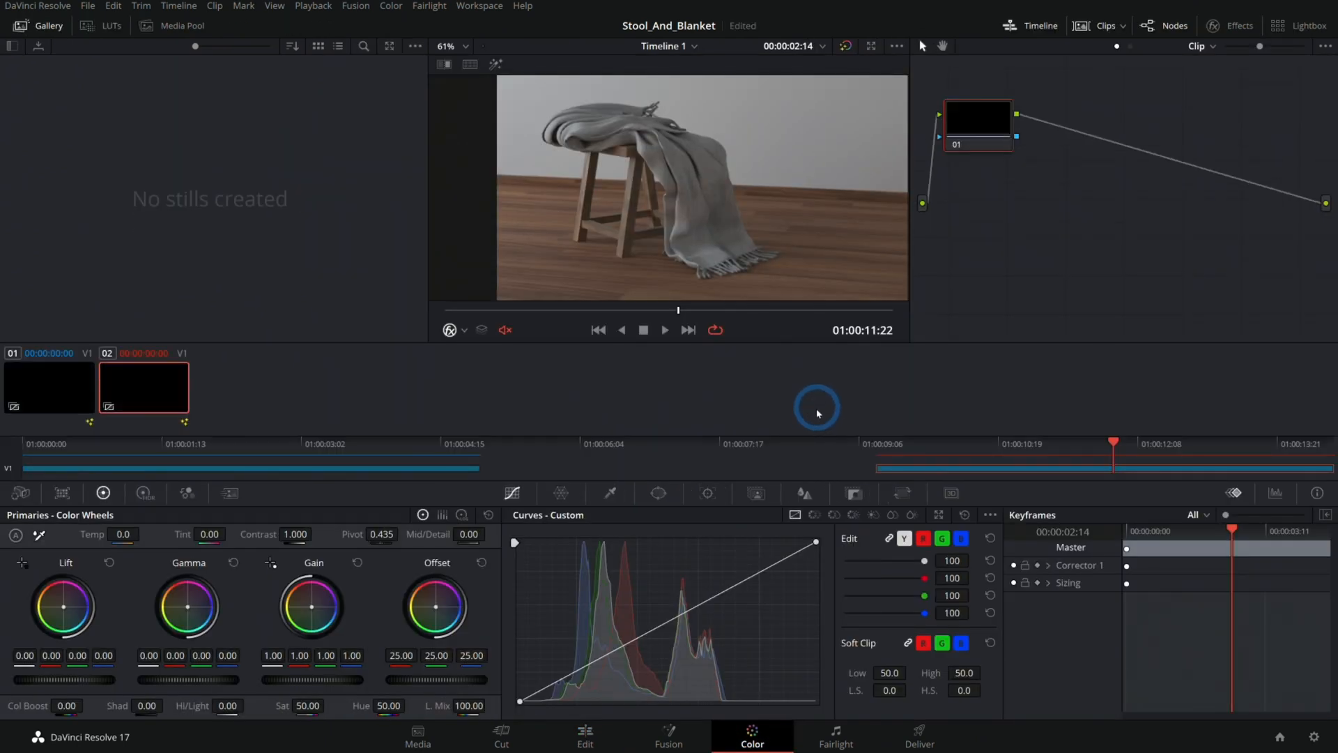